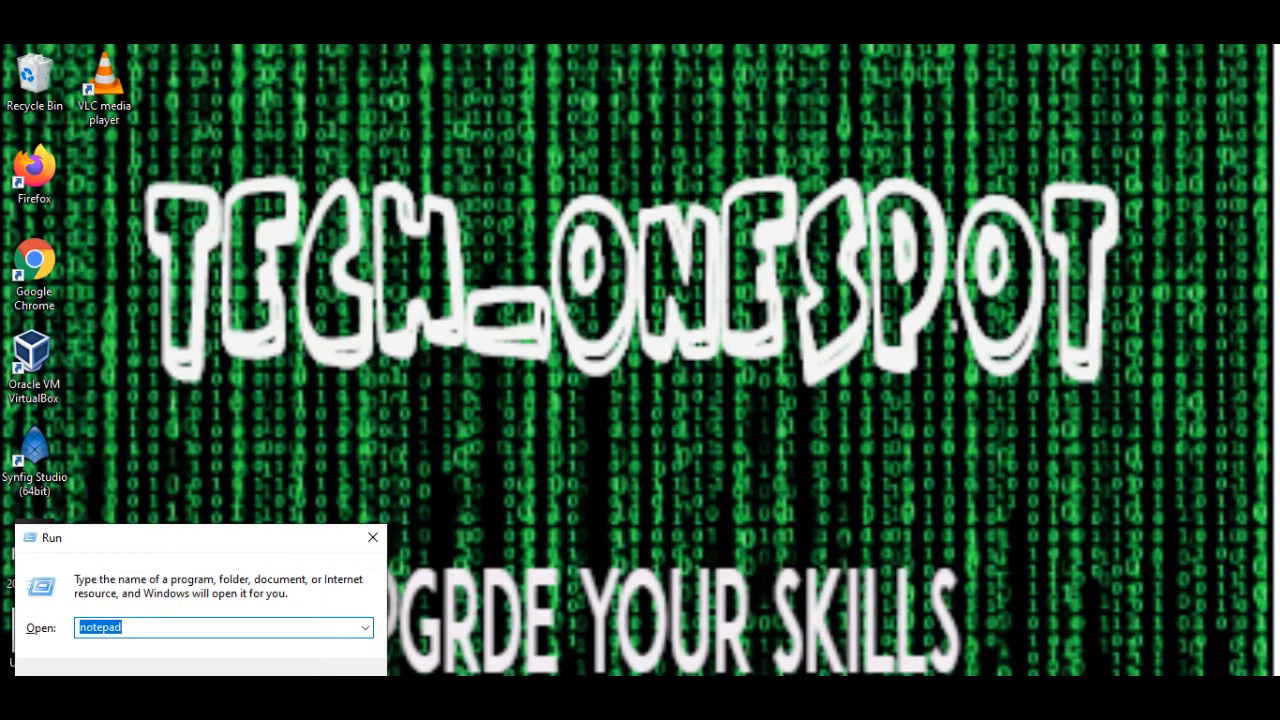
Launch Notepad from the Run dialog so a blank untitled document opens.
type("n")
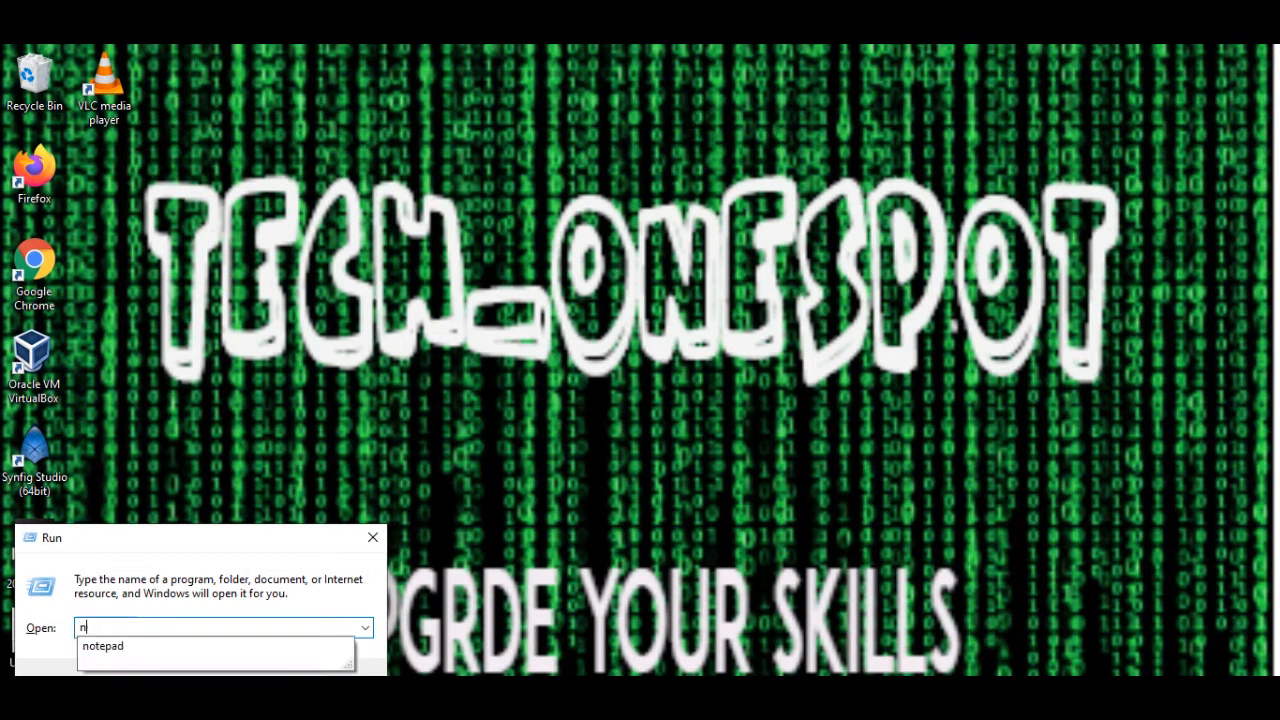
type("o")
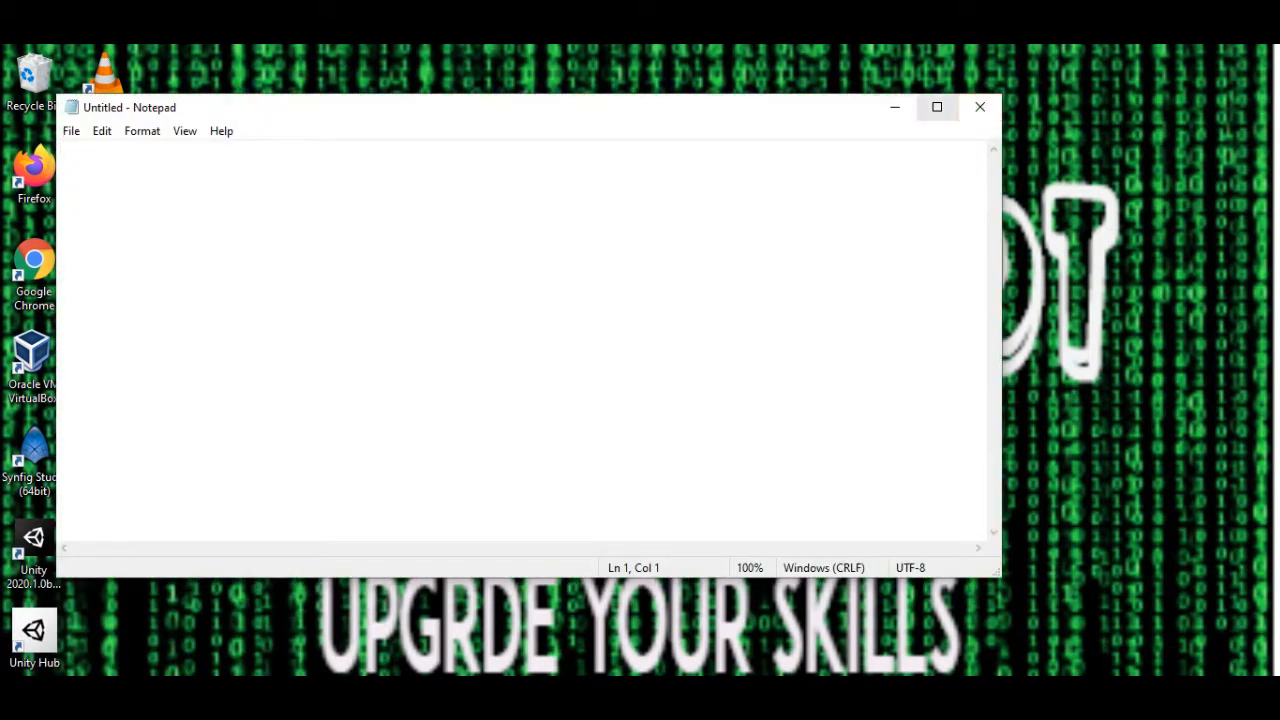
Maximize Notepad and write the line Dim speaks, speech.
left_click(936, 108)
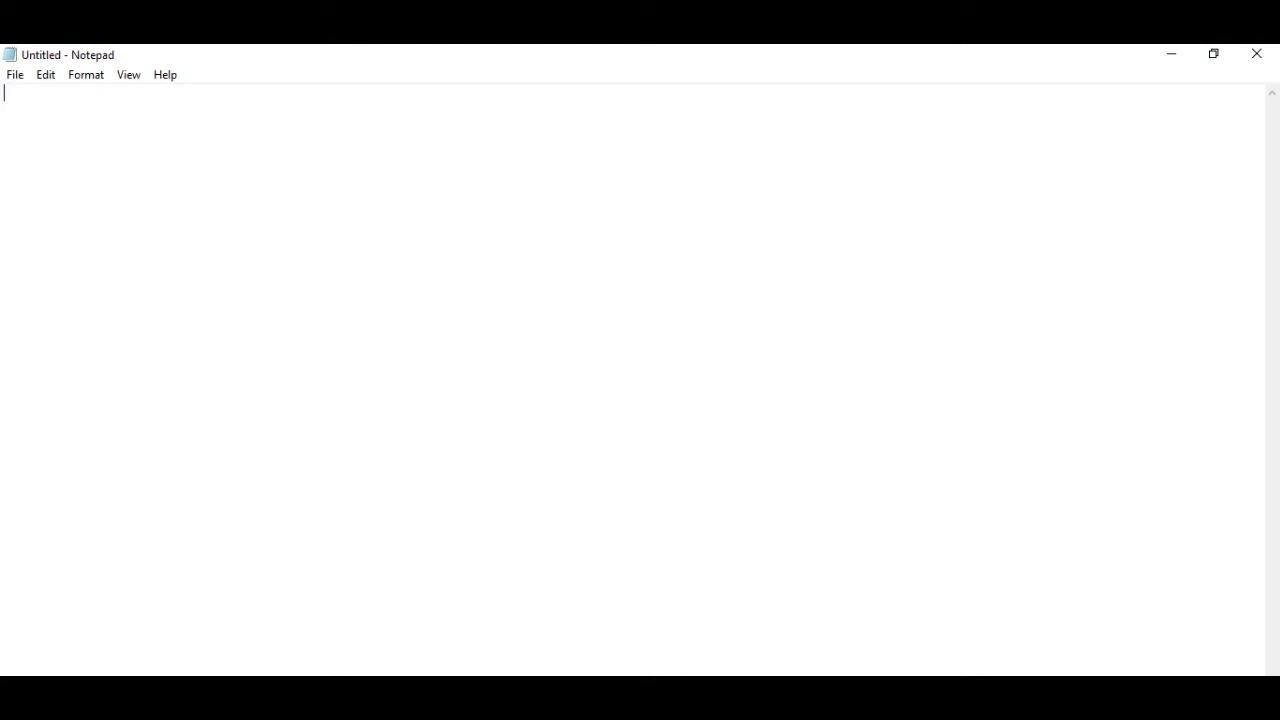
type("Dim sp")
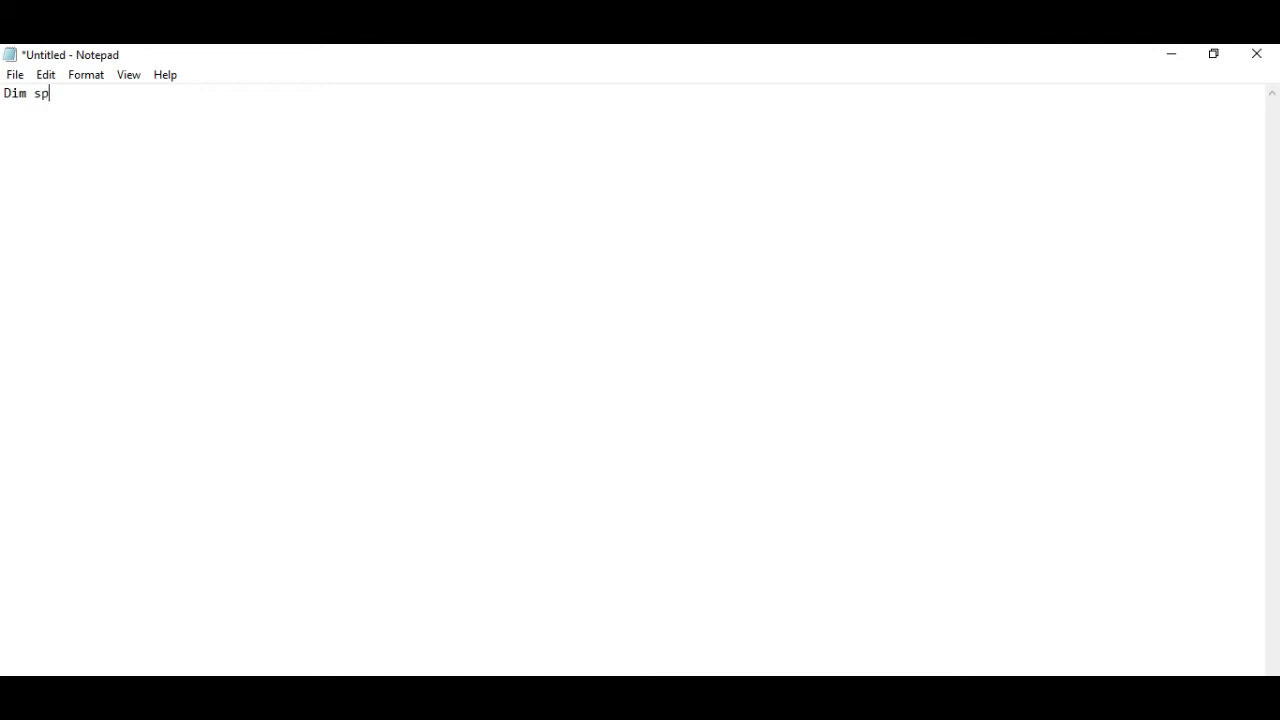
type("eaks")
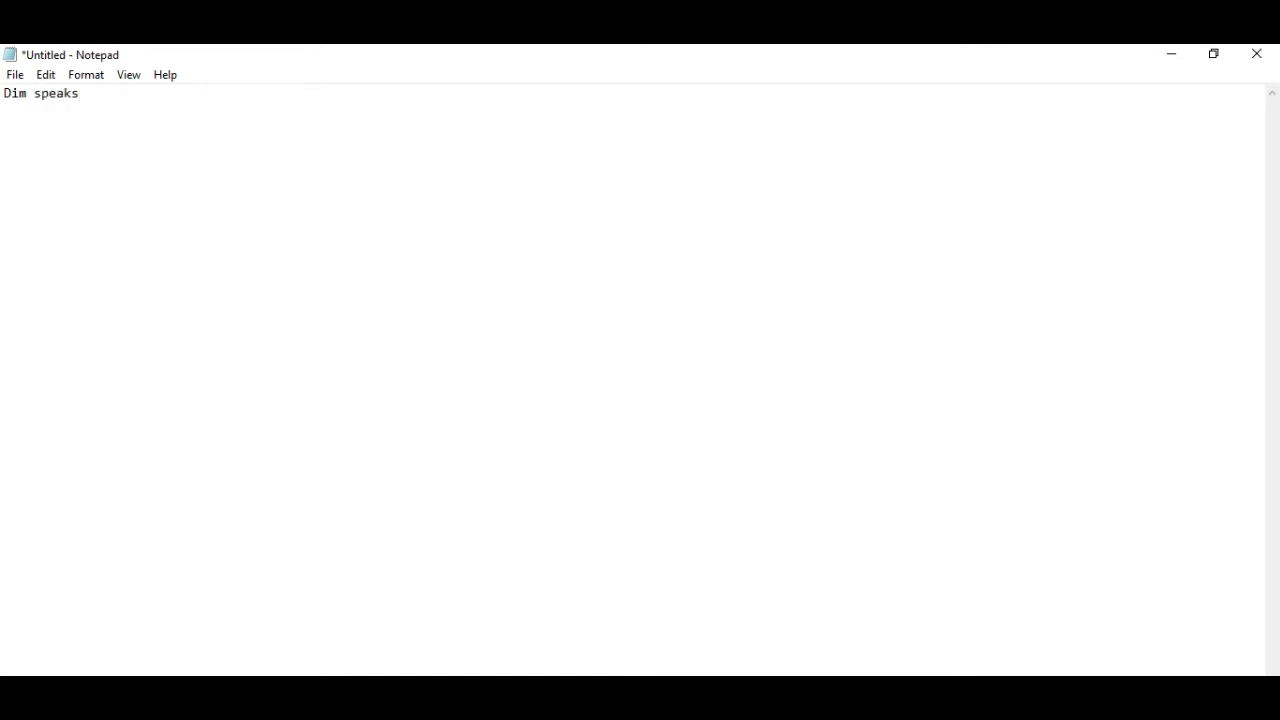
type(",")
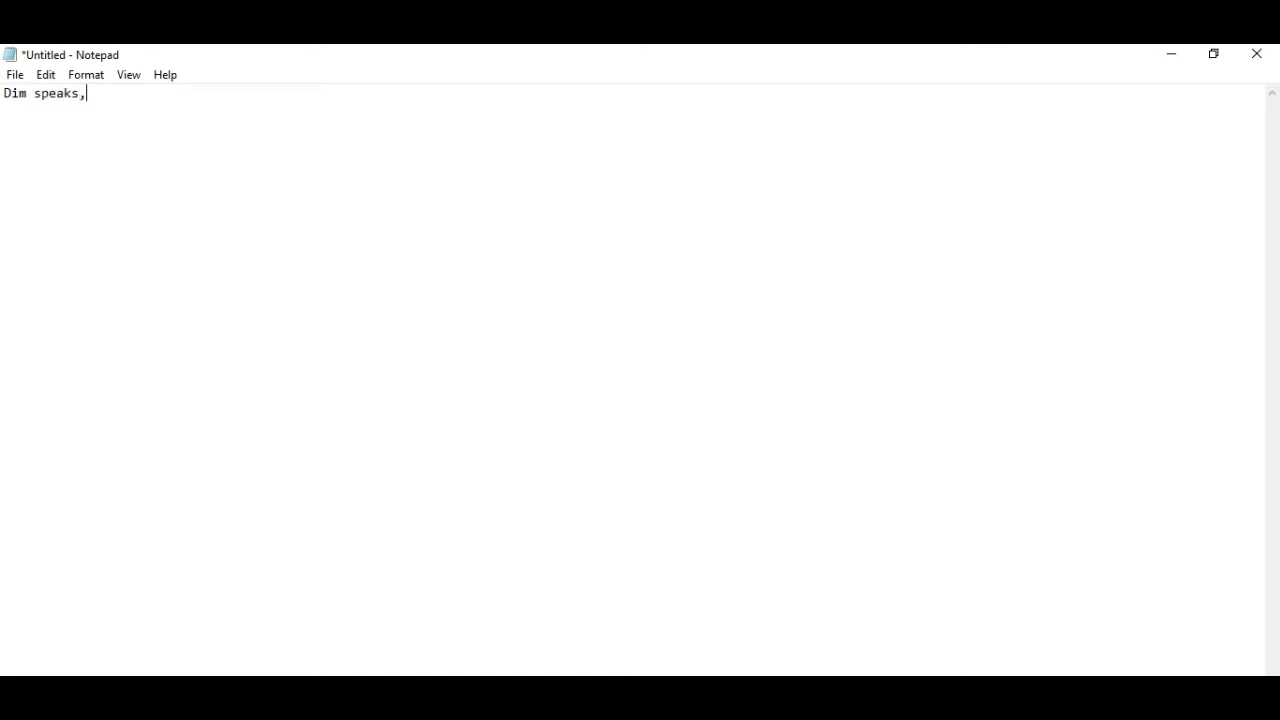
type("sp")
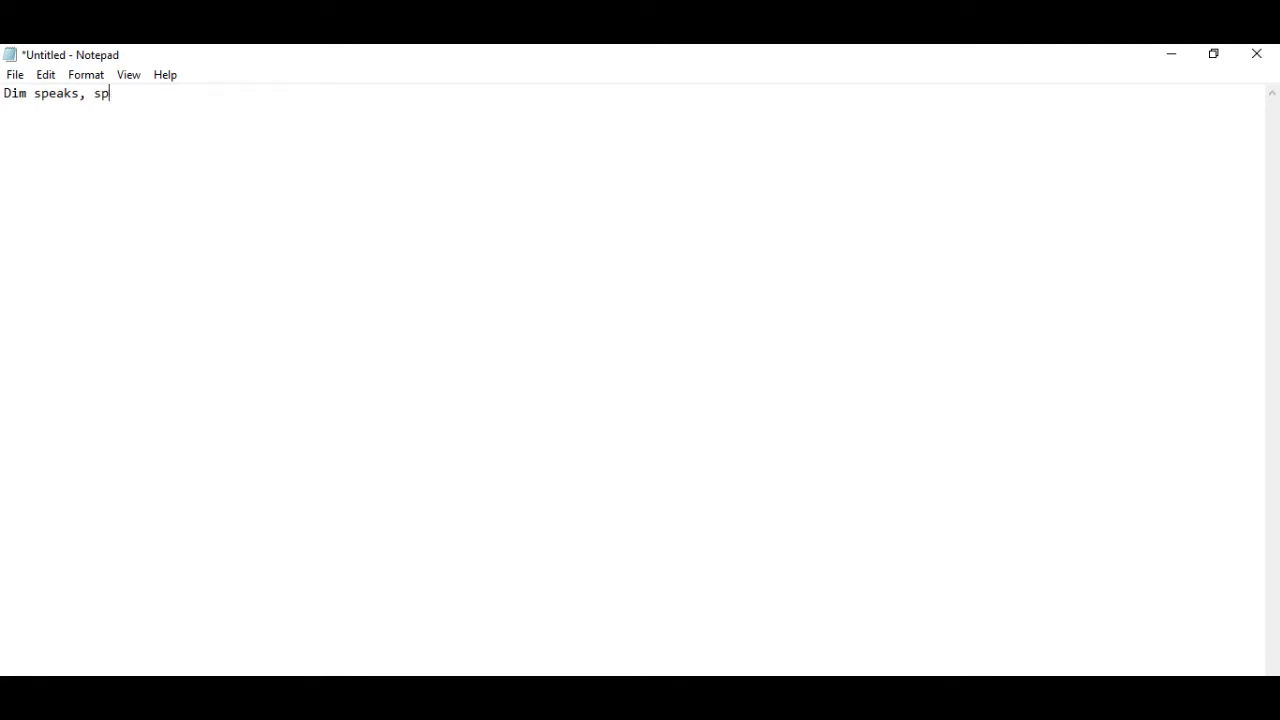
type("eech")
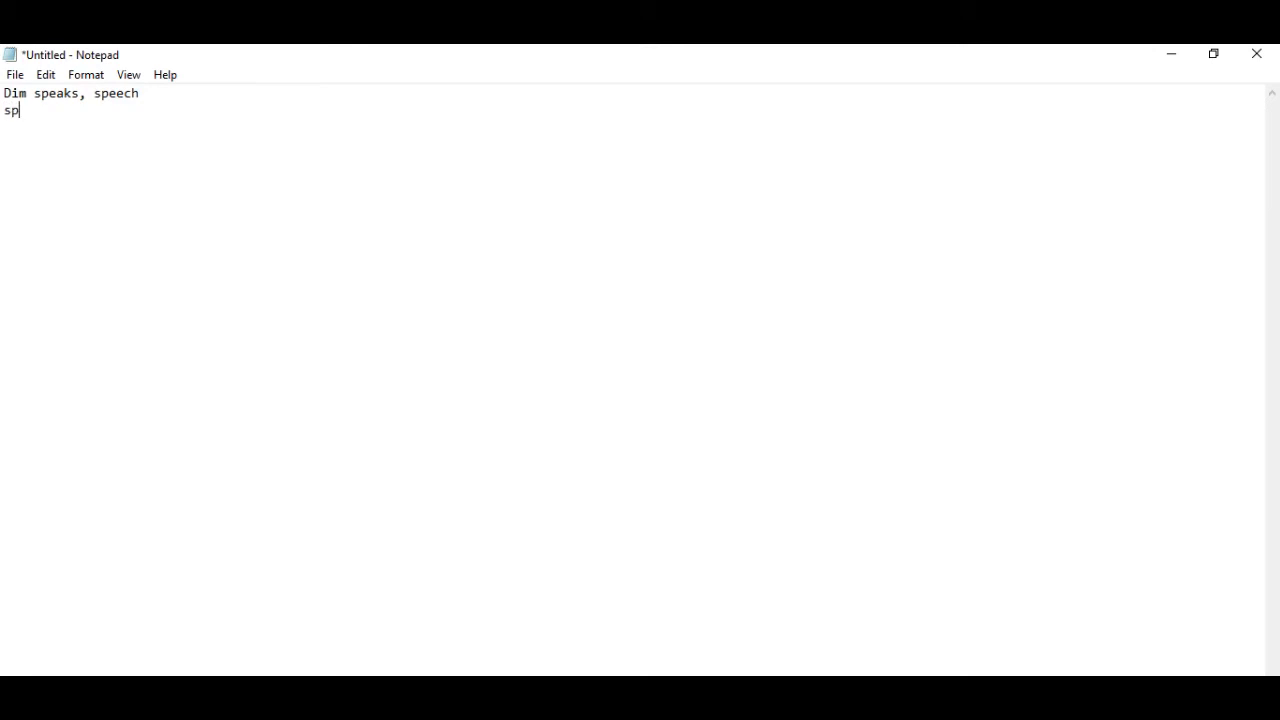
Write speaks="Hello and Welcome to the system Sir" on the next line.
type("eaks")
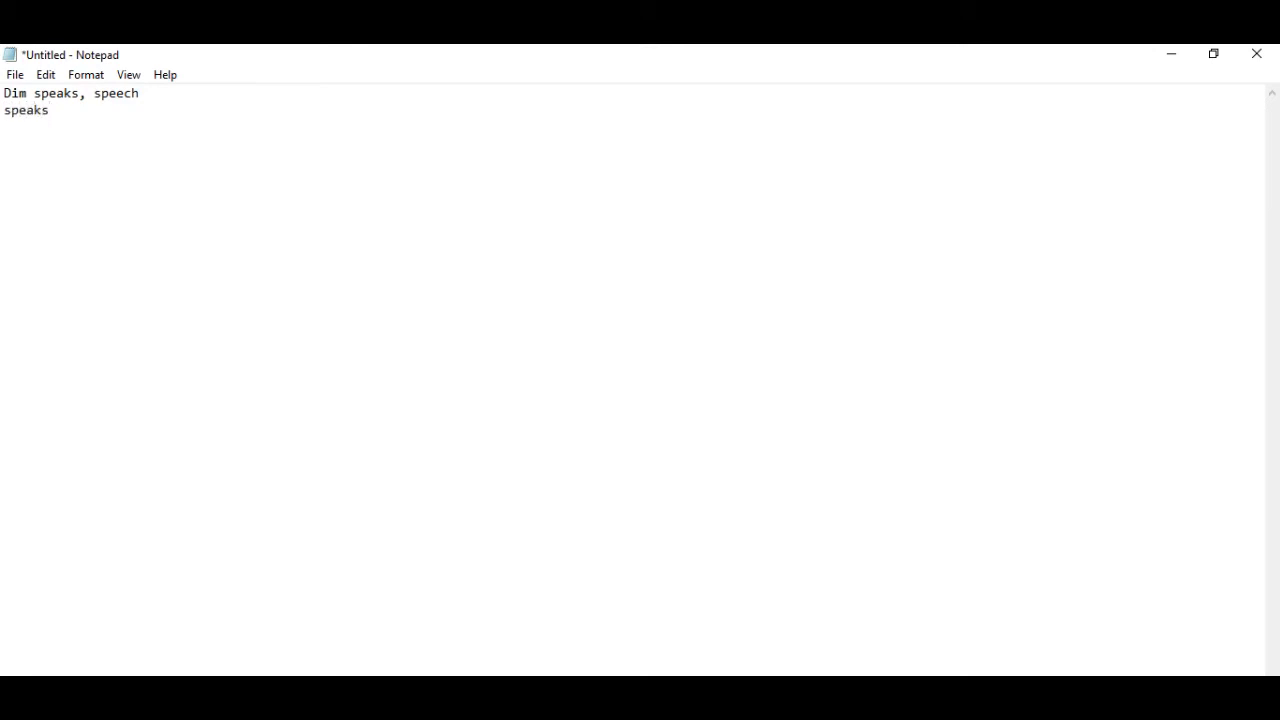
type("=\"")
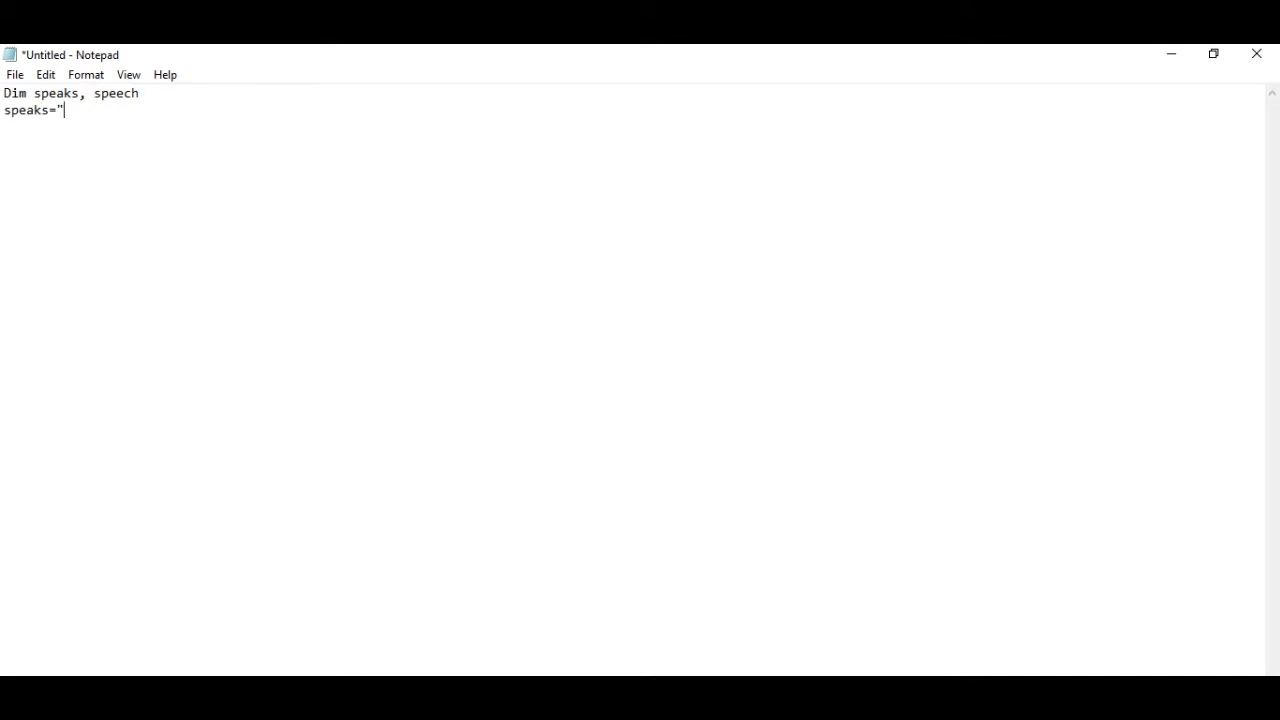
type("He")
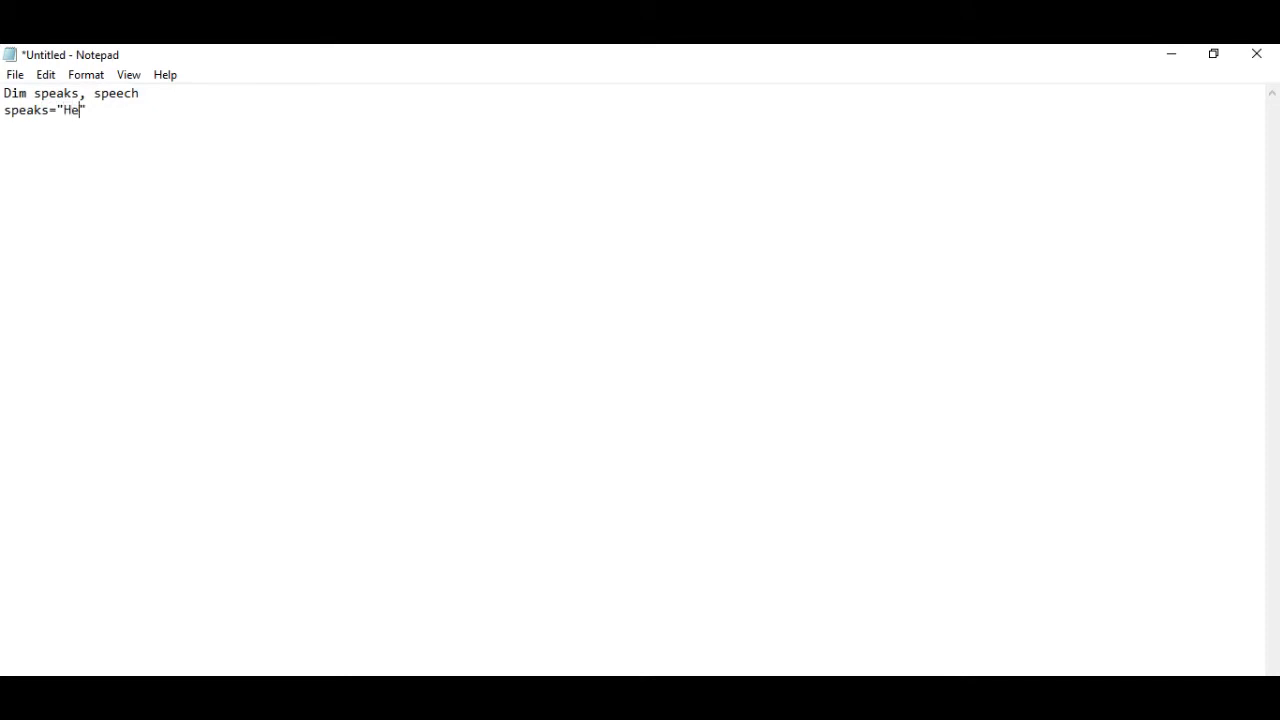
type("llo a")
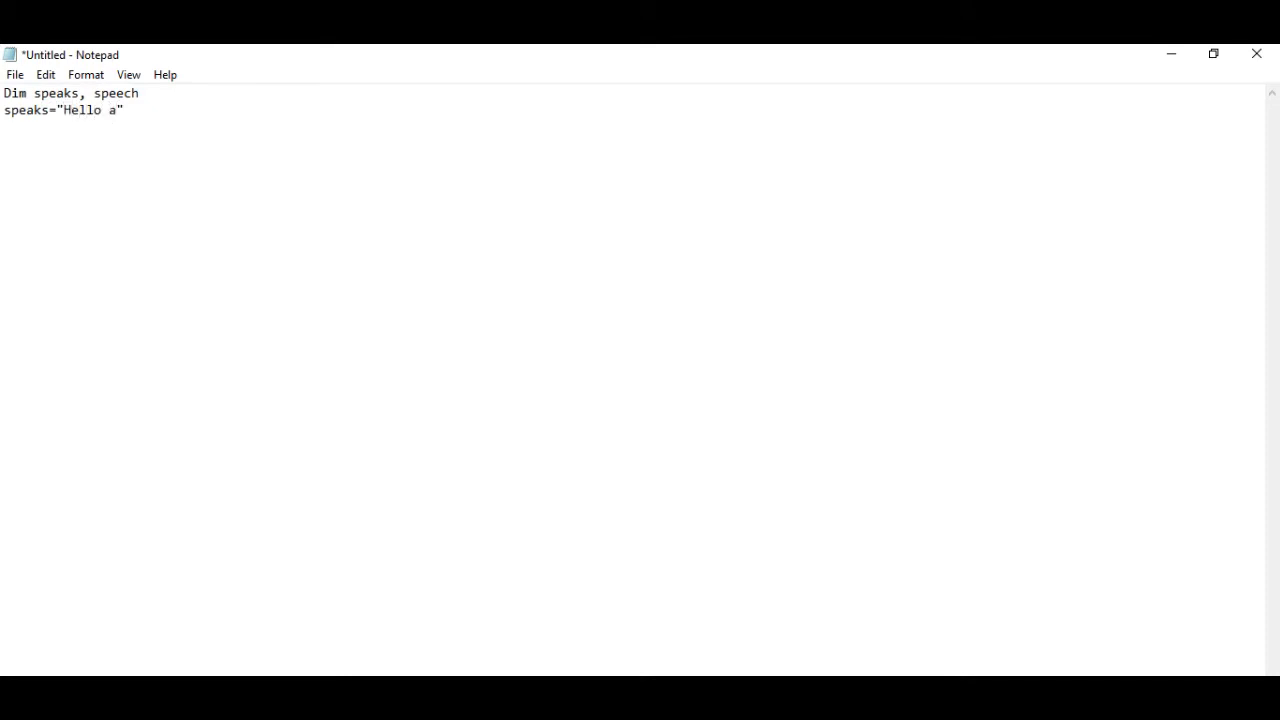
type("nd Welcome to the system Sir")
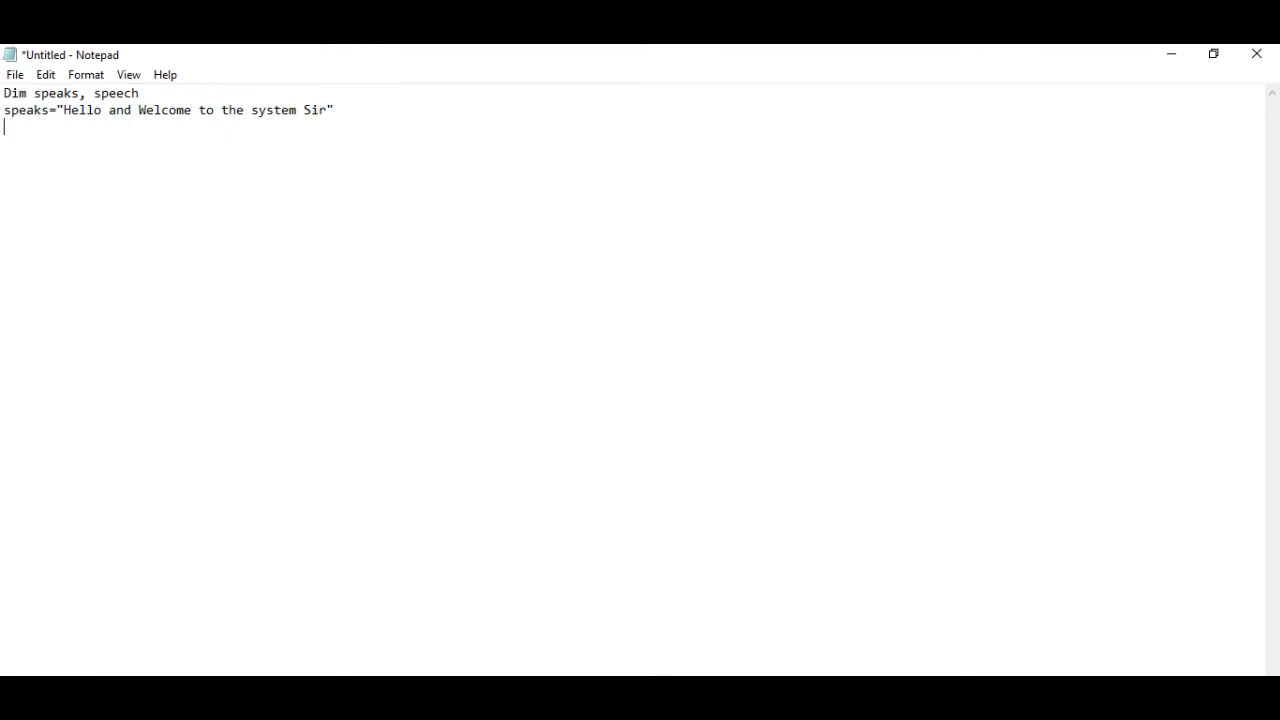
Write Set speech=CreateObject("Sapi.spvoice") to create the voice object.
type("s")
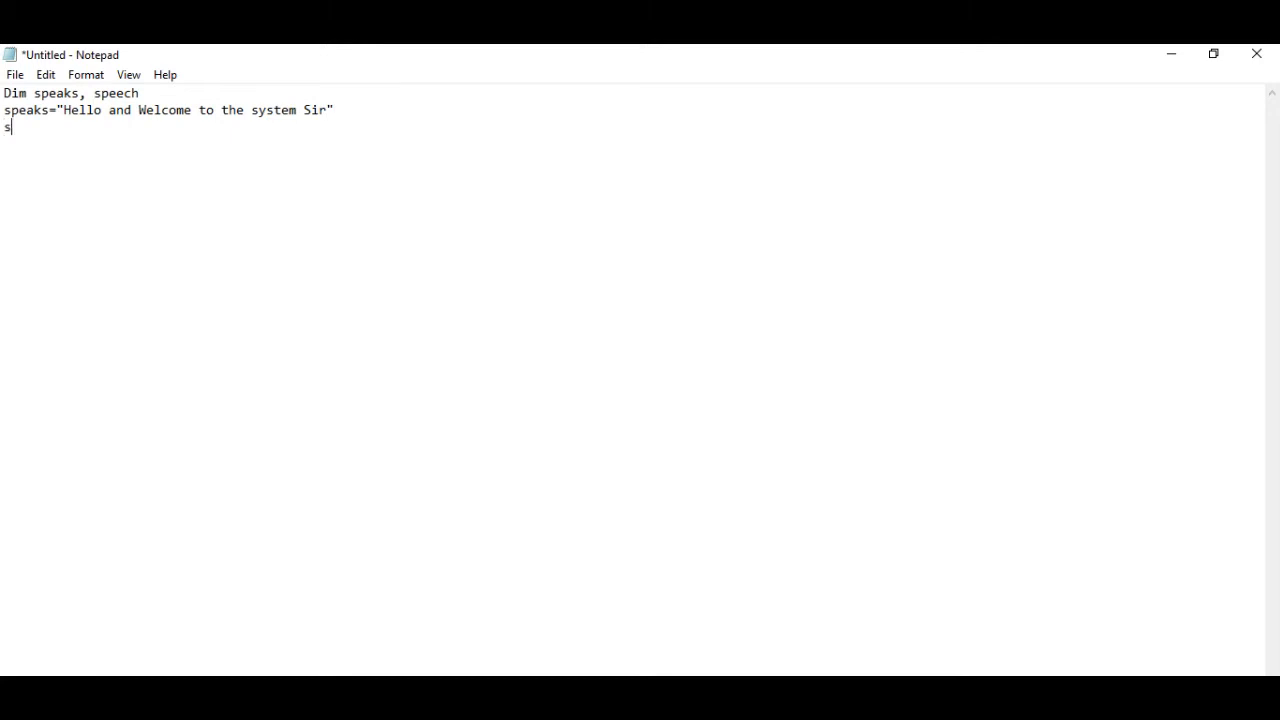
type("et")
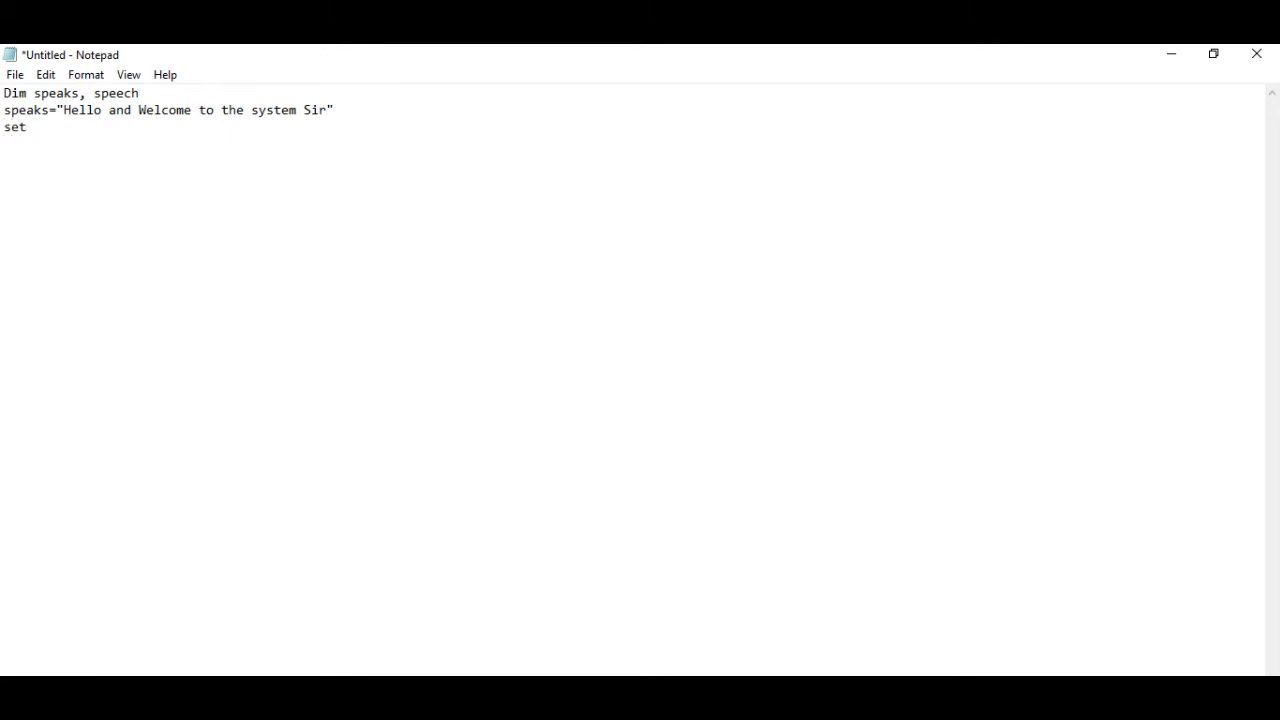
type("spee")
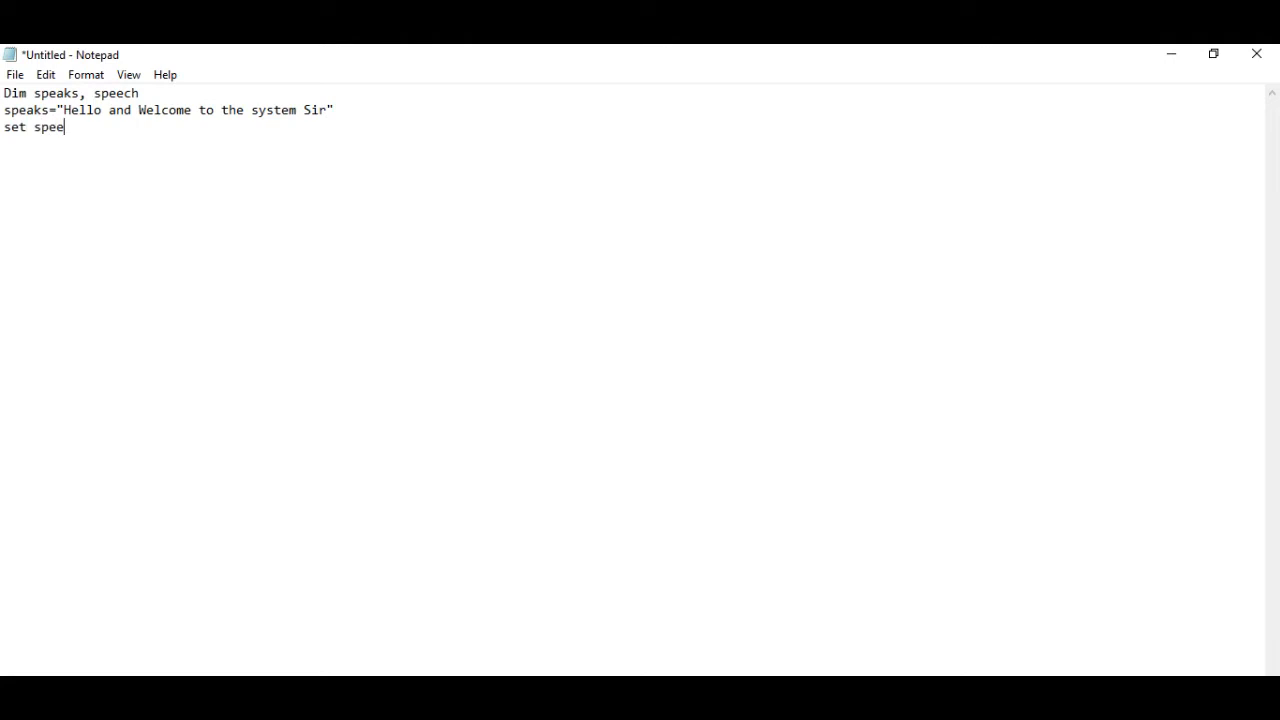
type("ch")
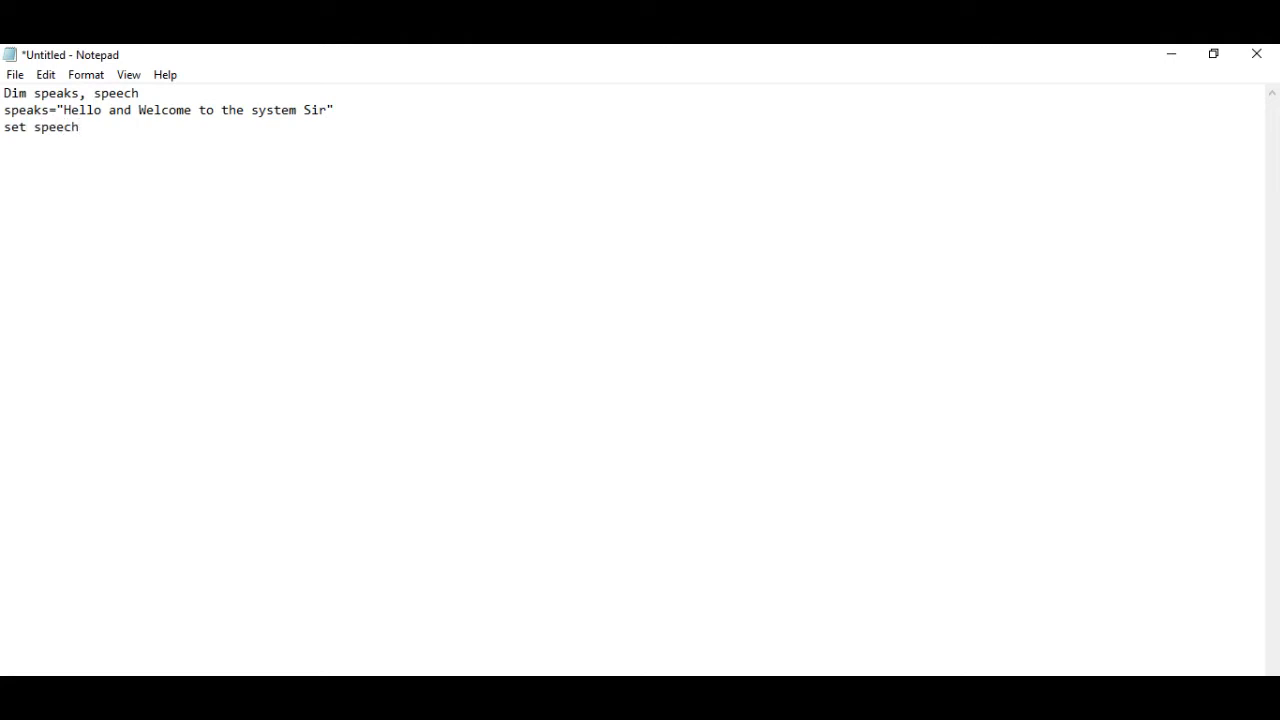
type("=")
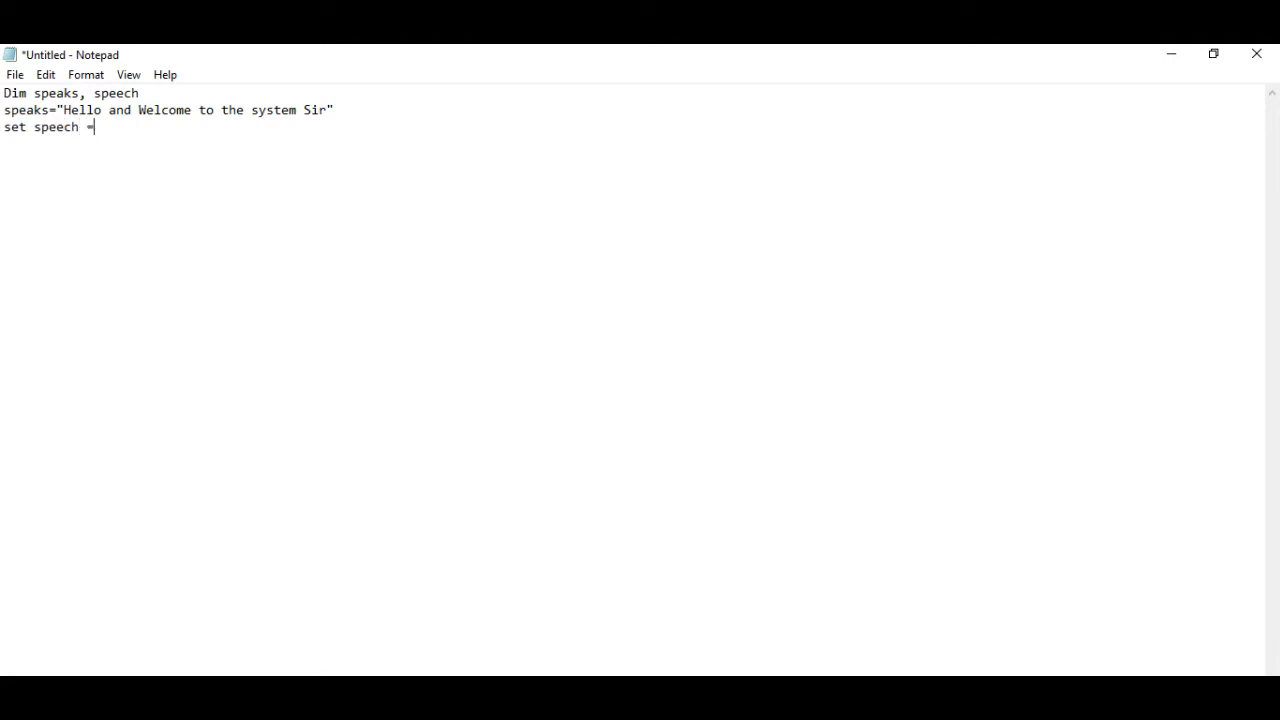
type("CreateObject(\"\")")
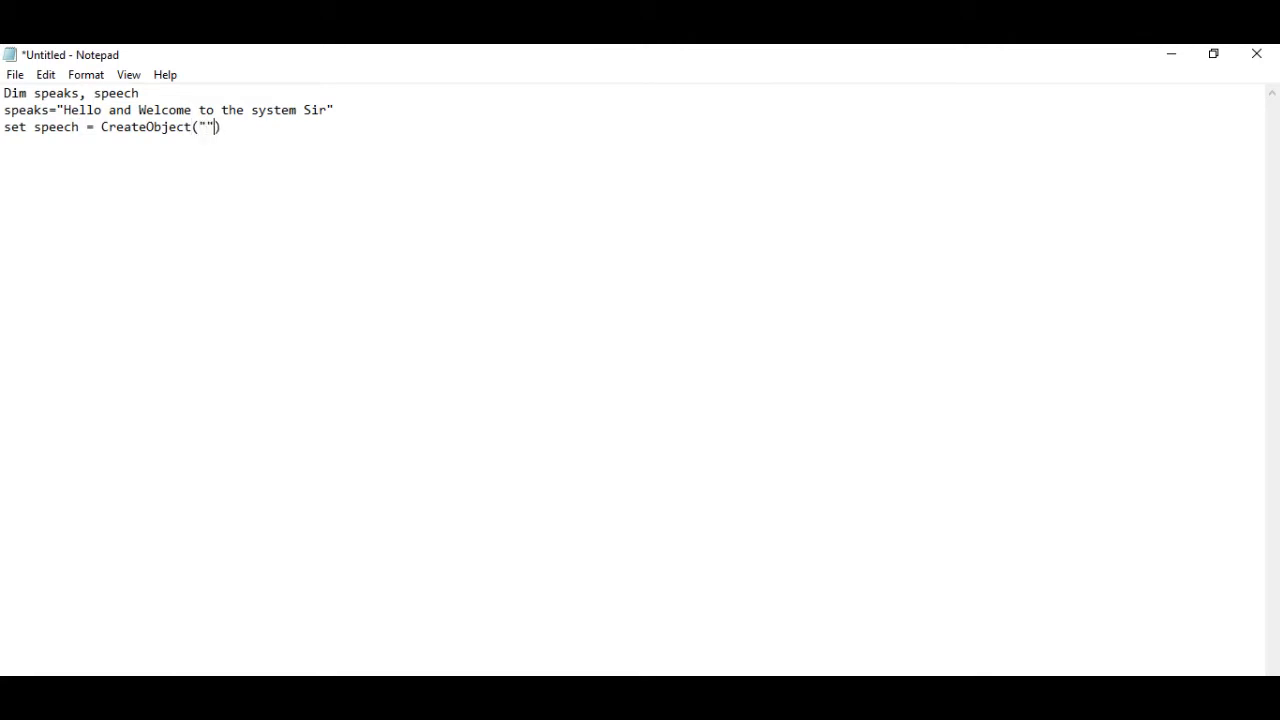
type("S")
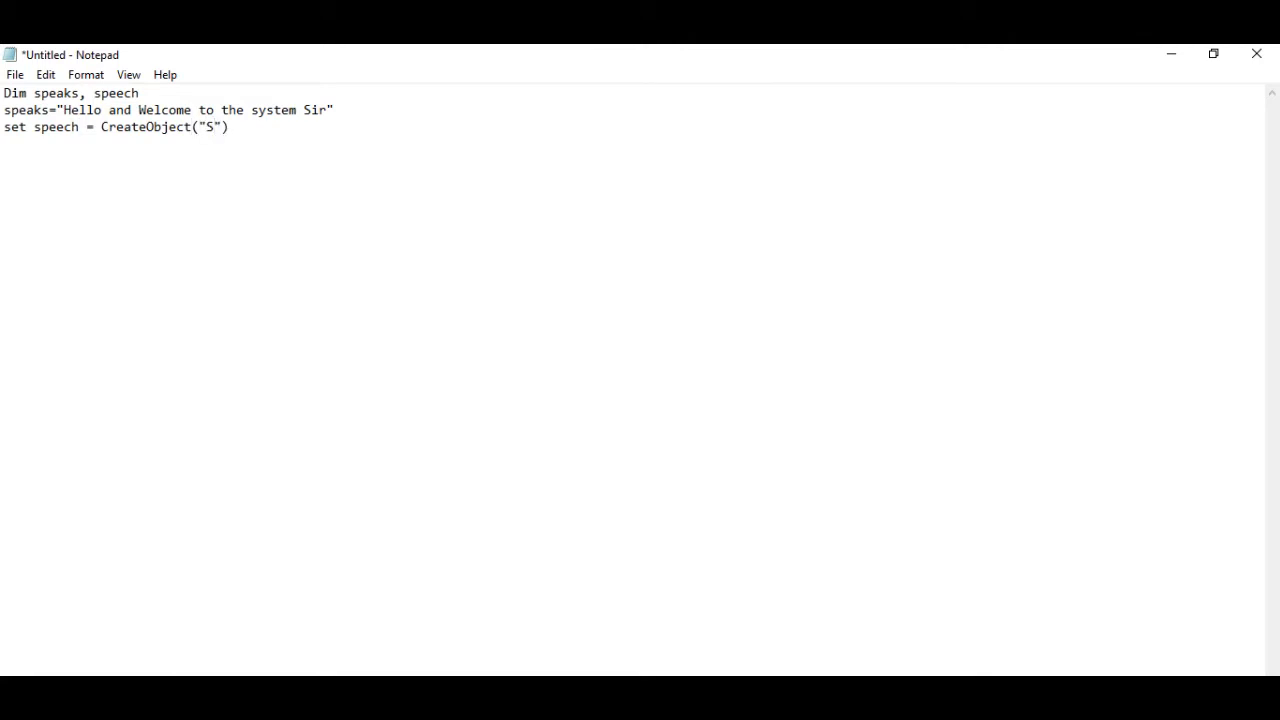
type("api.spvoice")
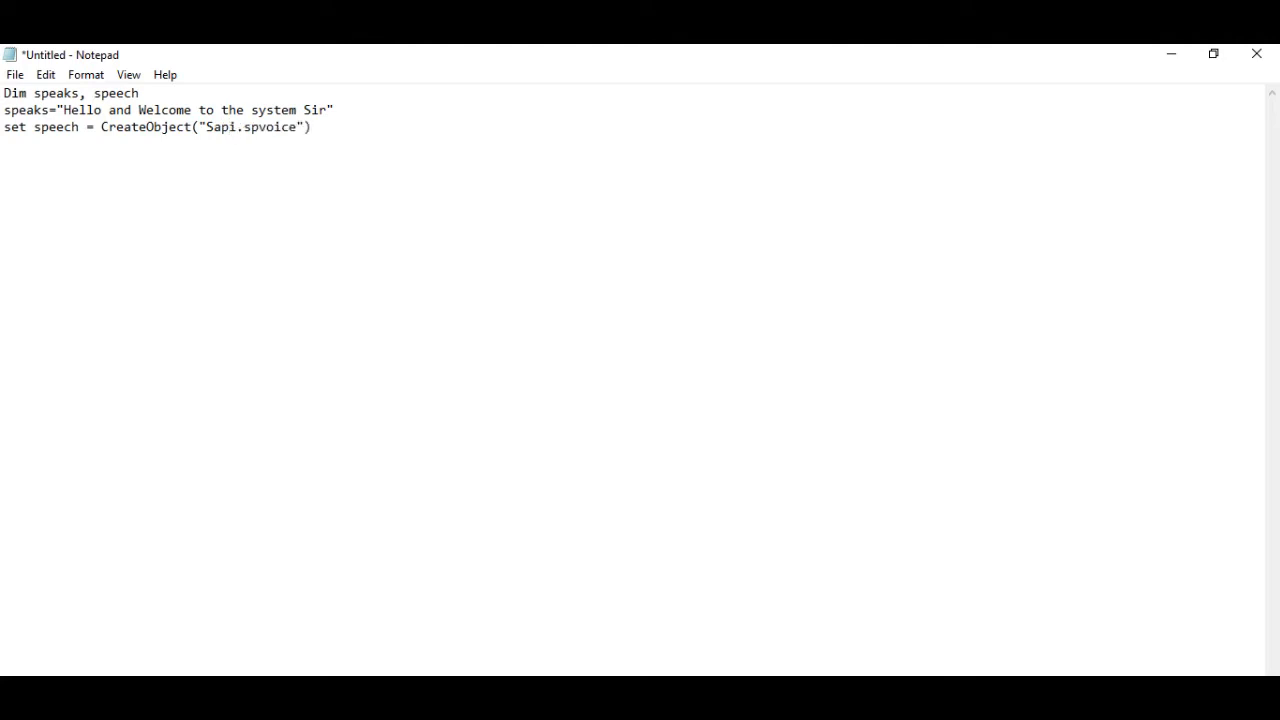
Write the final line speech.speaks and start saving the script with Ctrl+S.
type("speech")
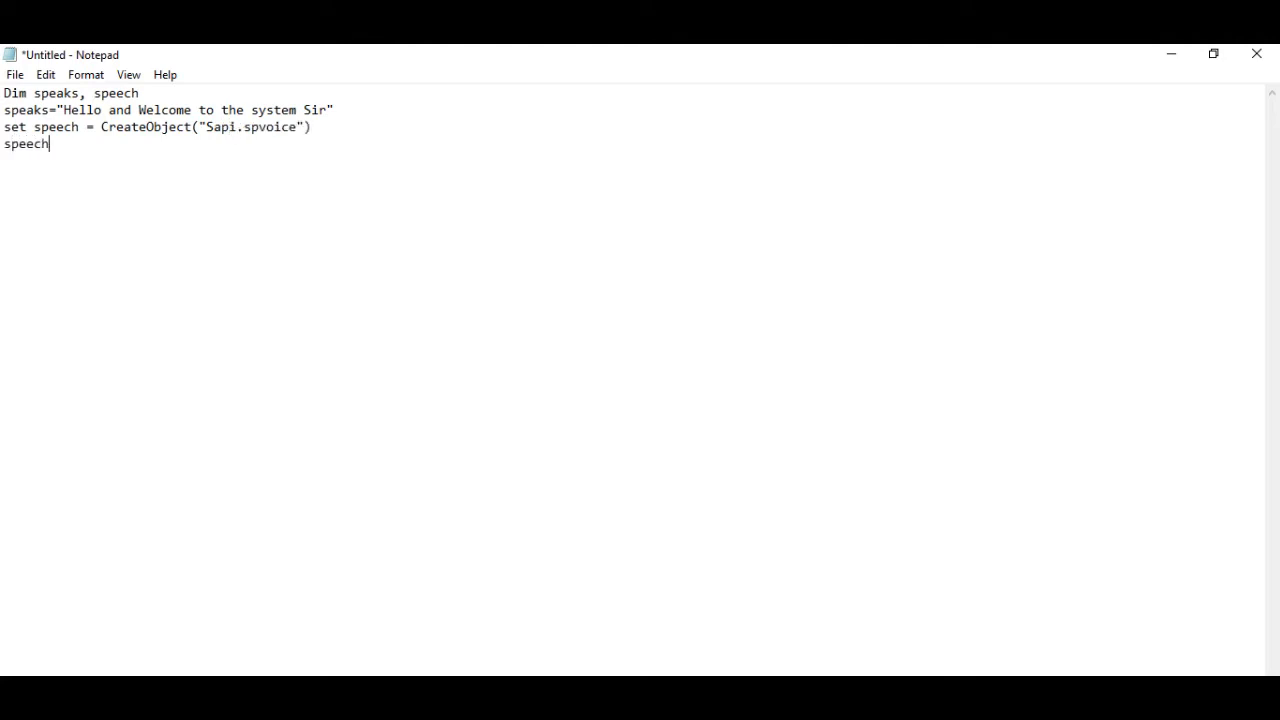
type(".")
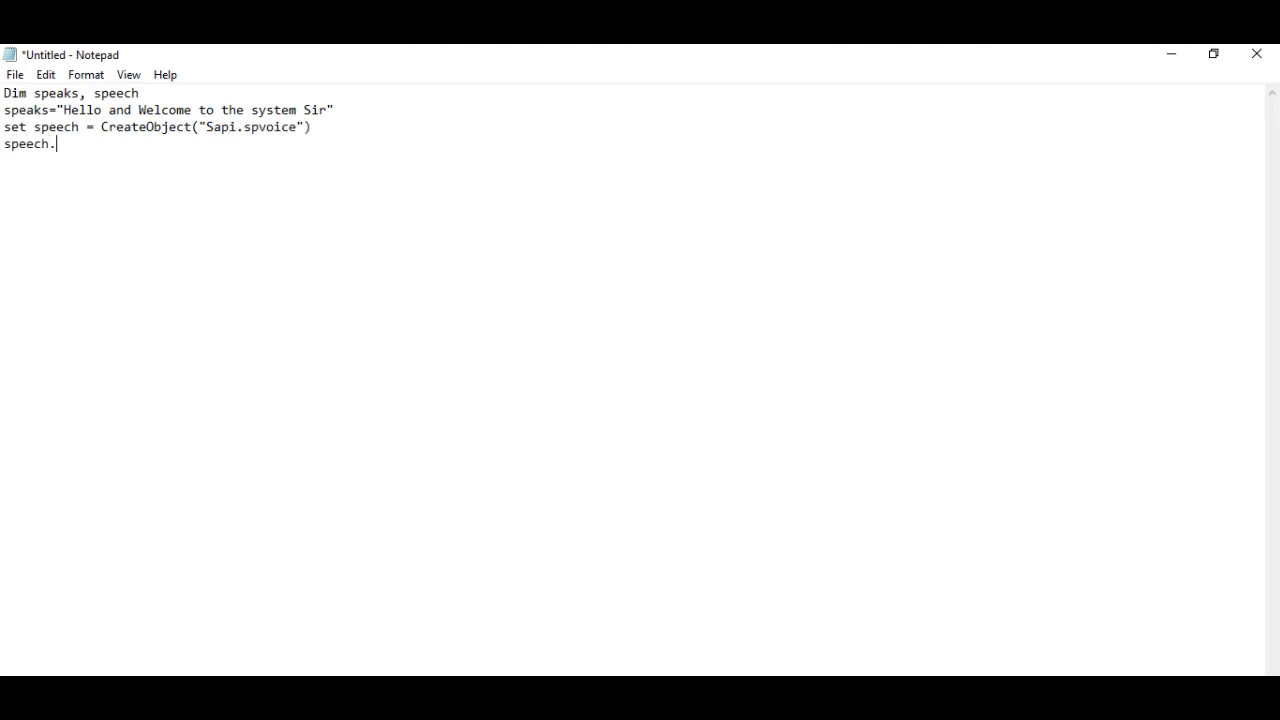
type("se")
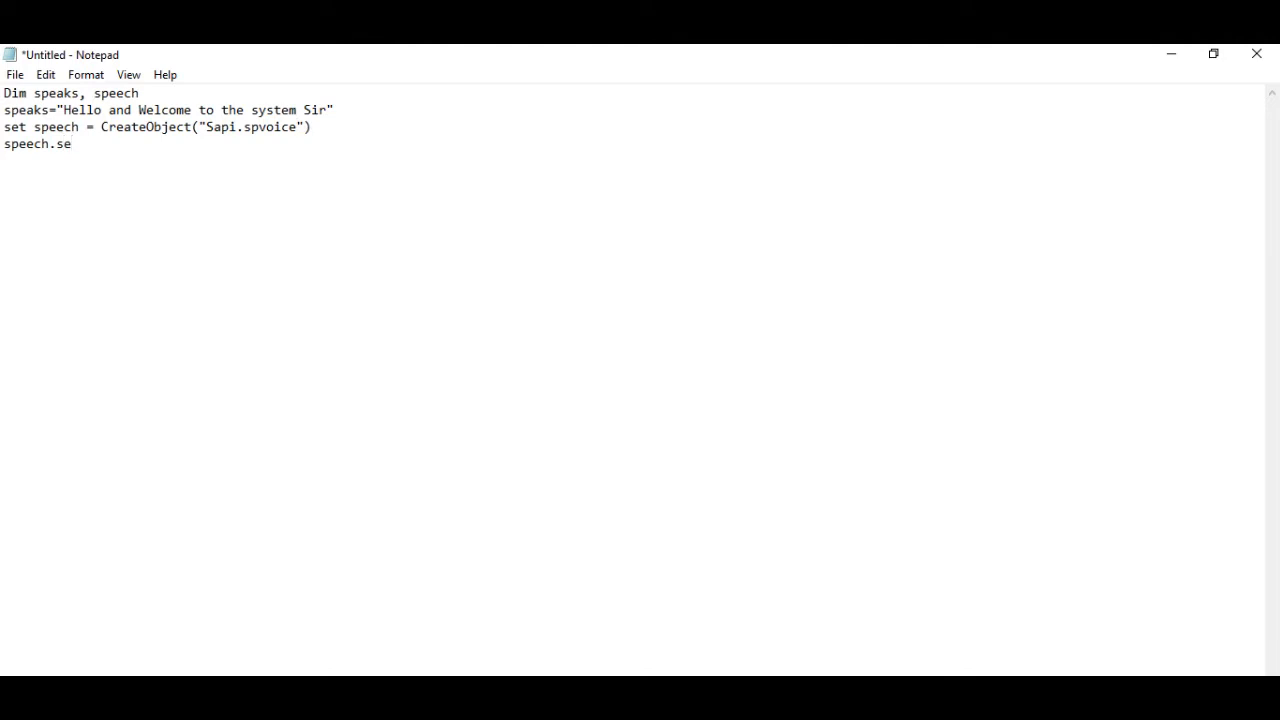
type("pa")
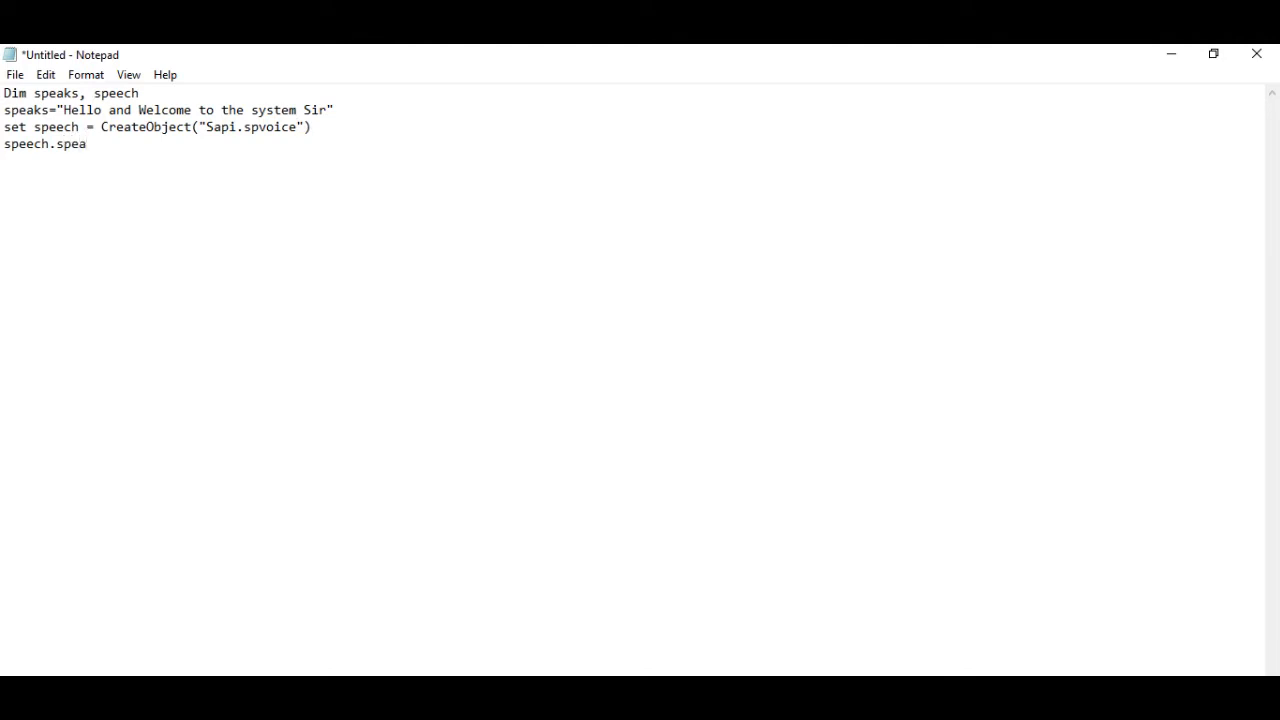
type("ks")
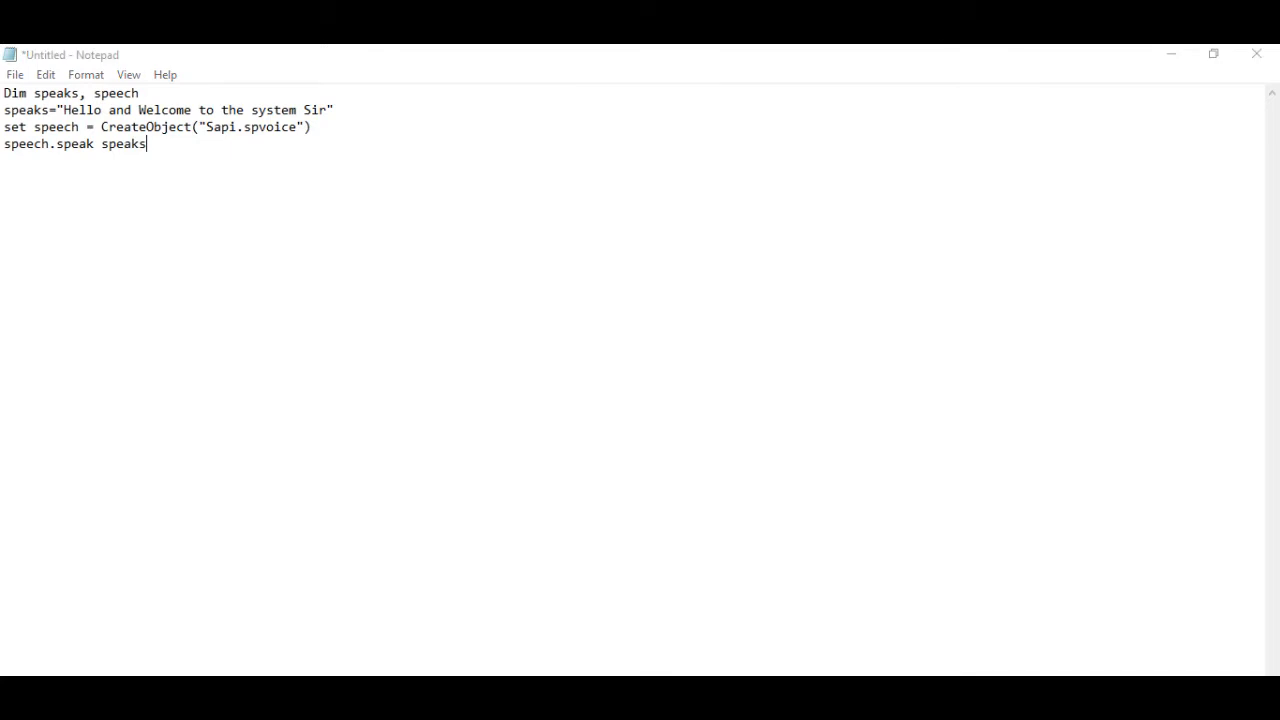
key("ctrl+s")
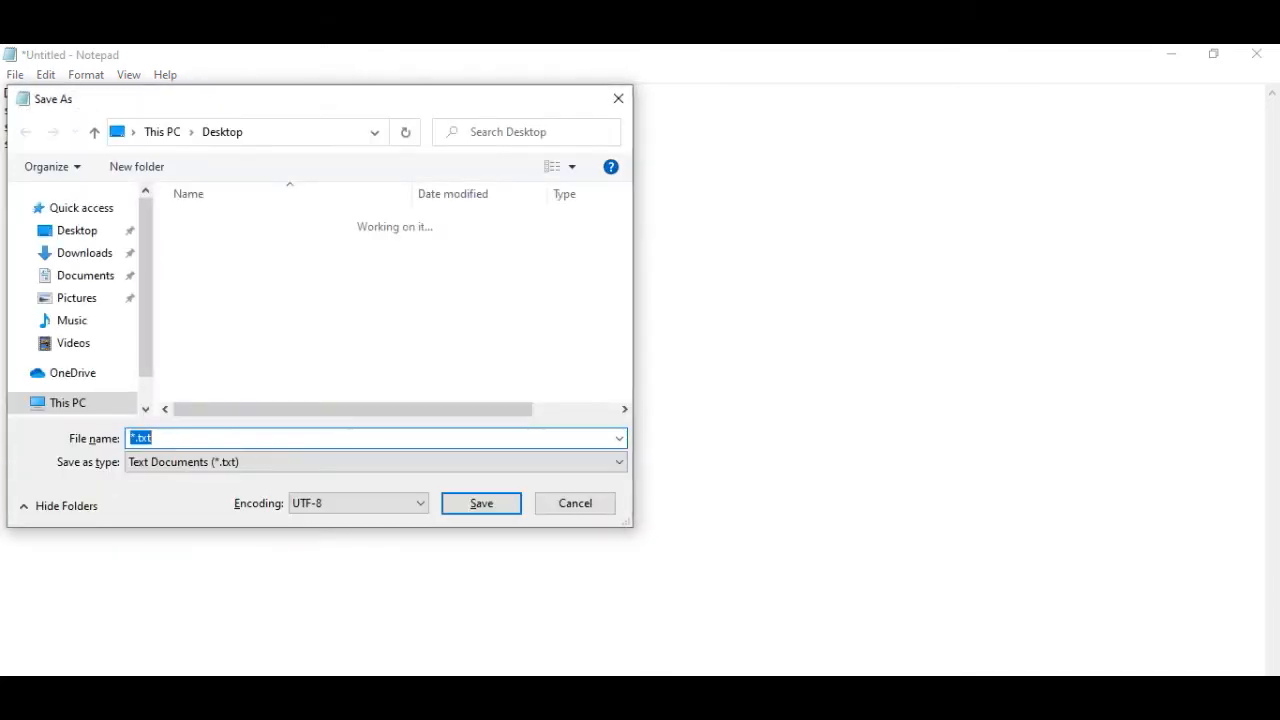
Save the script to the Desktop as Welcome.vbs and bring up a File Explorer window.
left_click(76, 230)
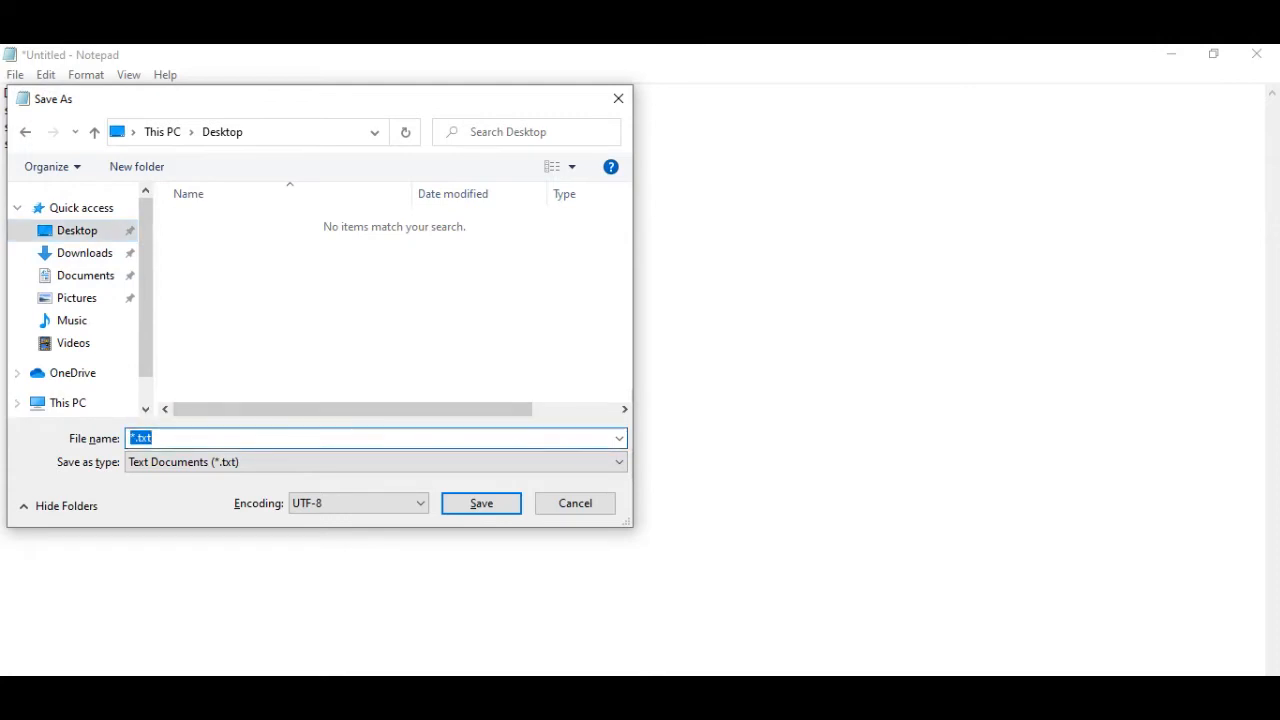
type("Welcome.vbs")
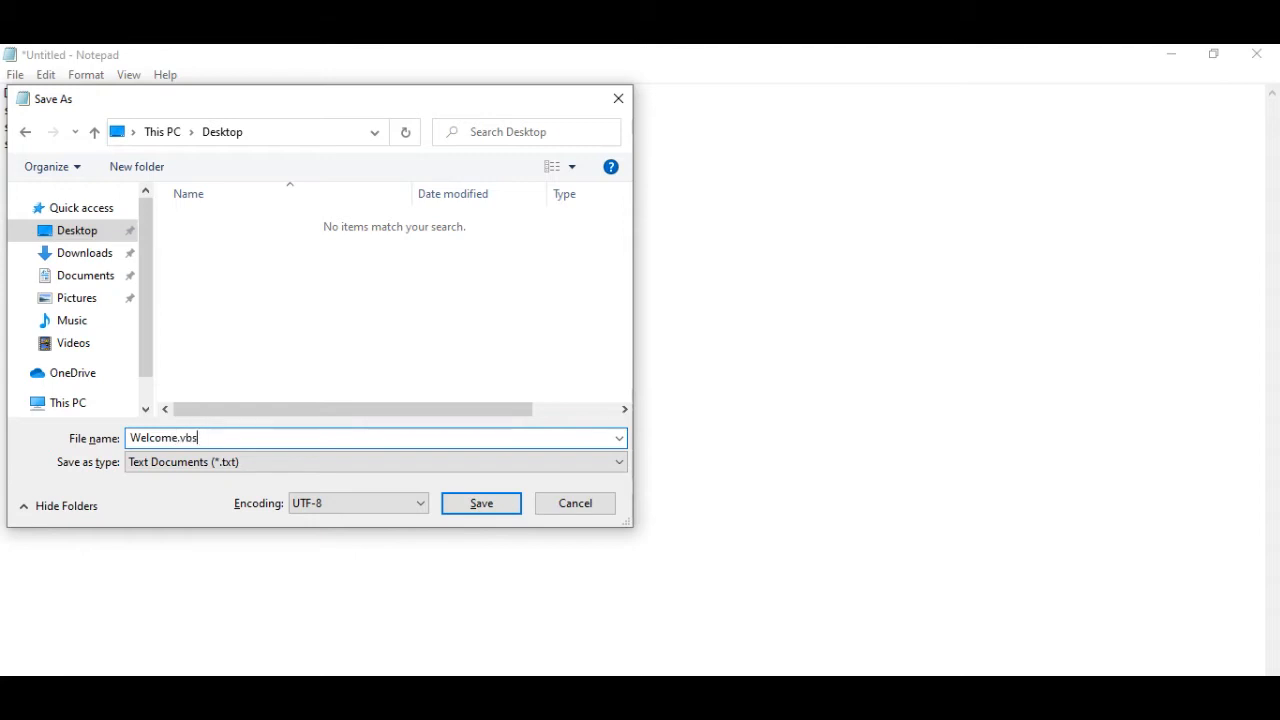
left_click(480, 504)
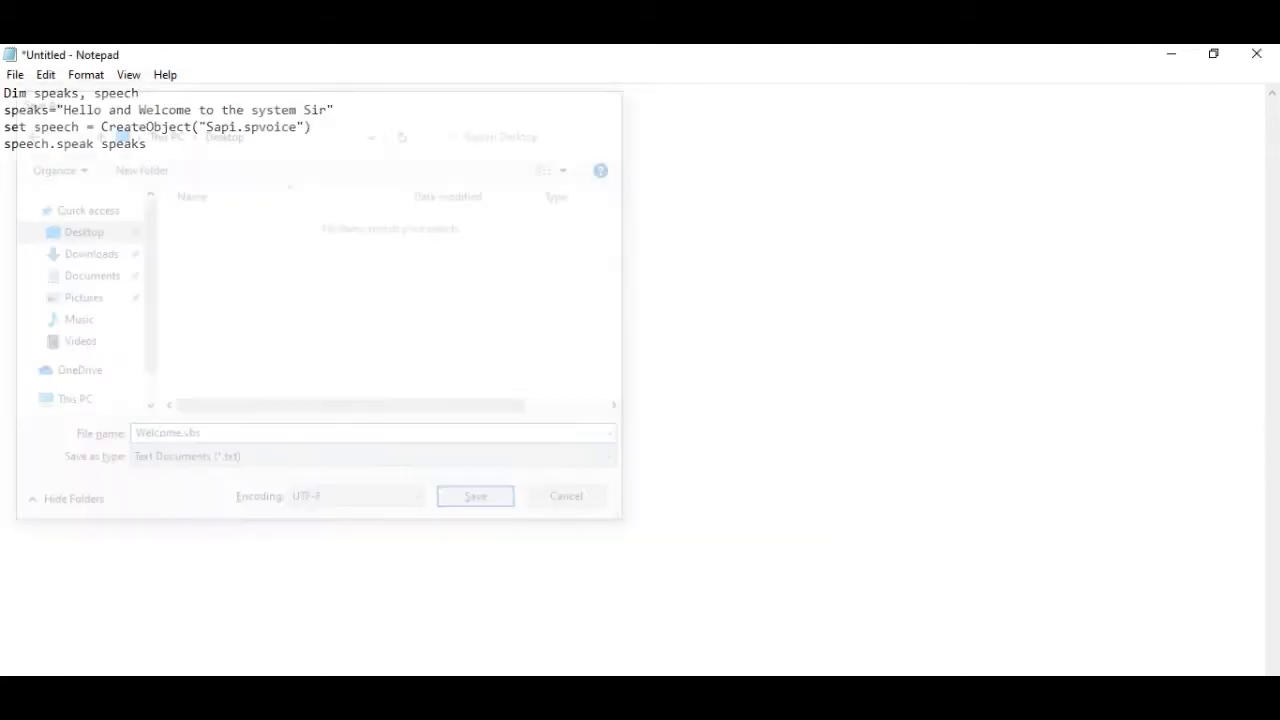
left_click(476, 496)
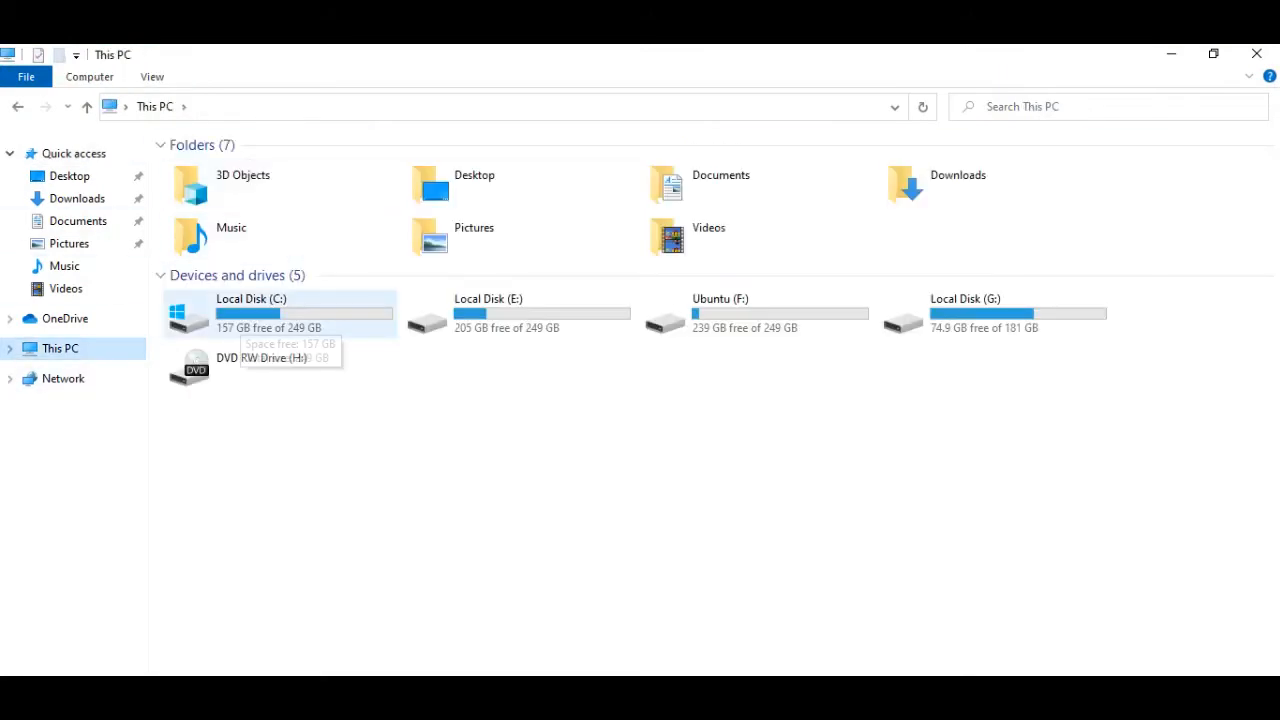
Navigate into Local Disk (C:) > Users and enter the user's profile folder.
double_click(280, 312)
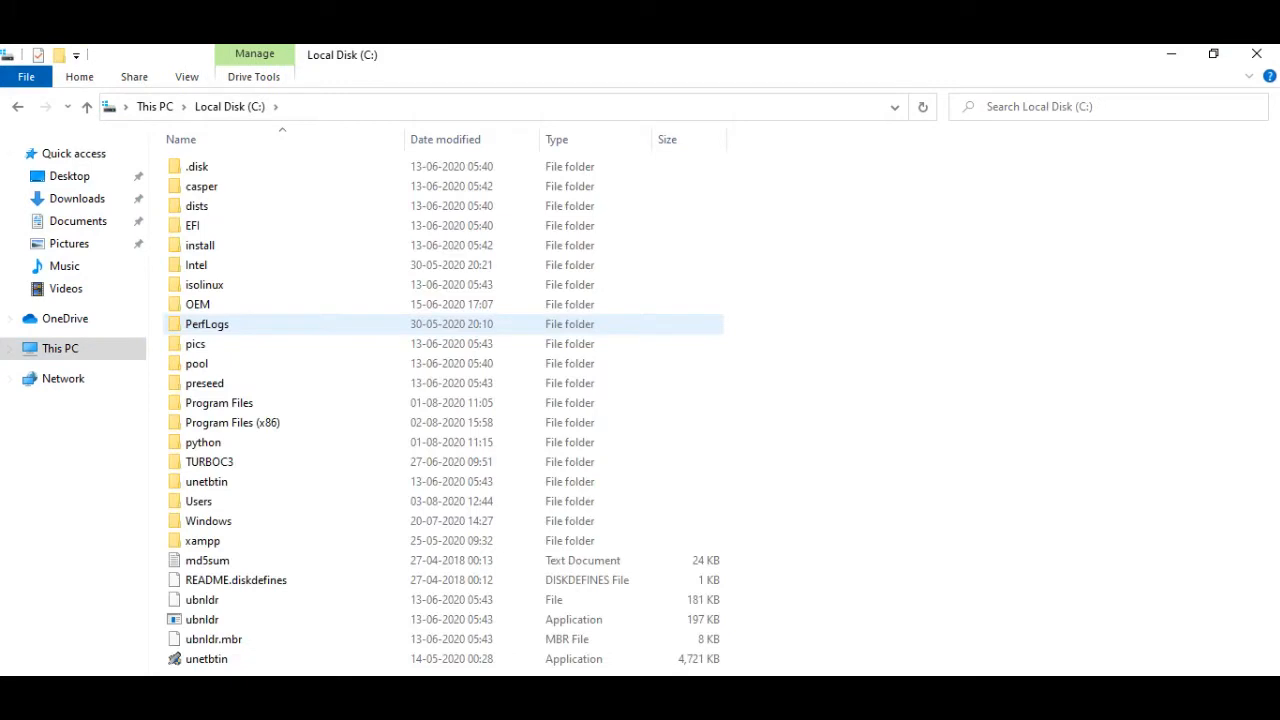
left_click(198, 500)
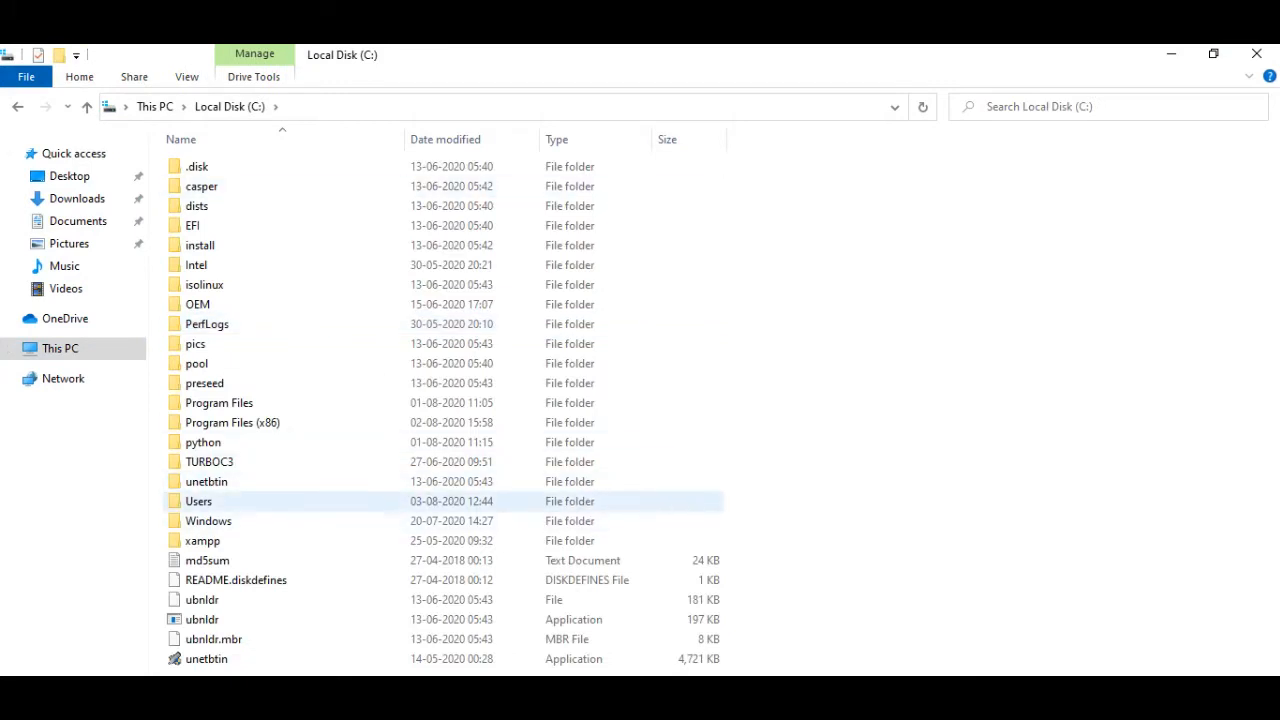
double_click(198, 500)
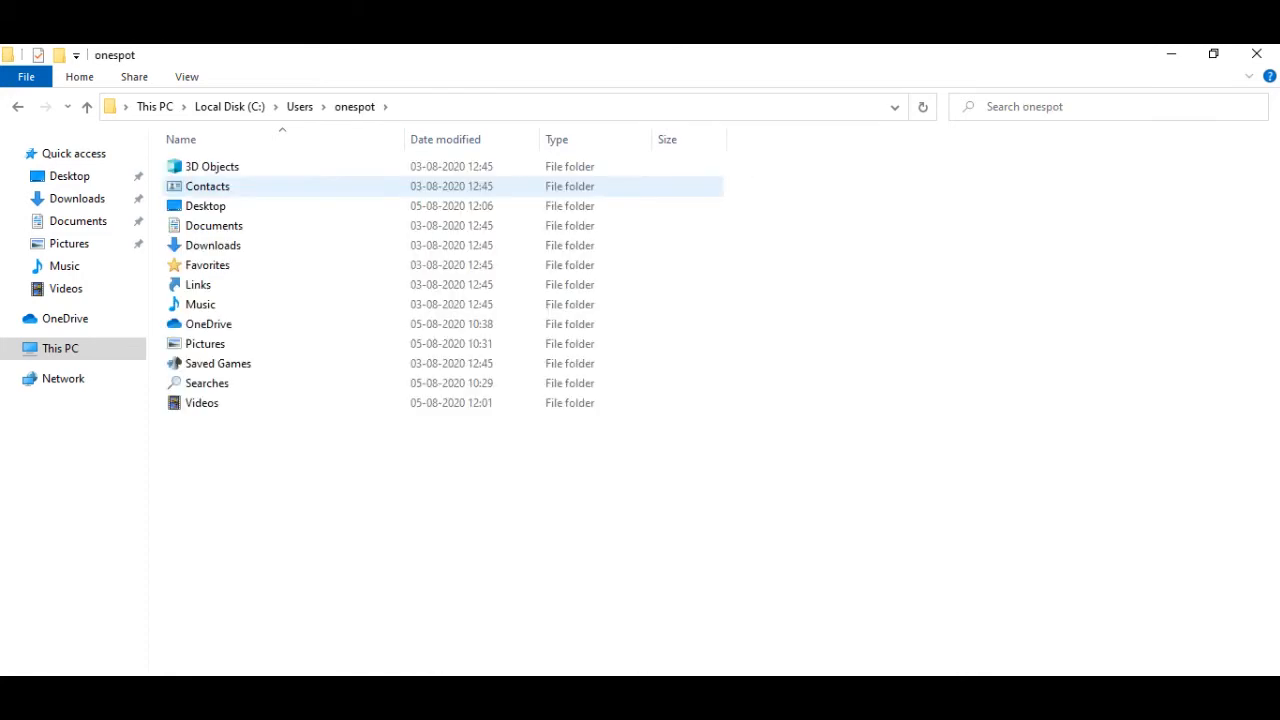
left_click(300, 108)
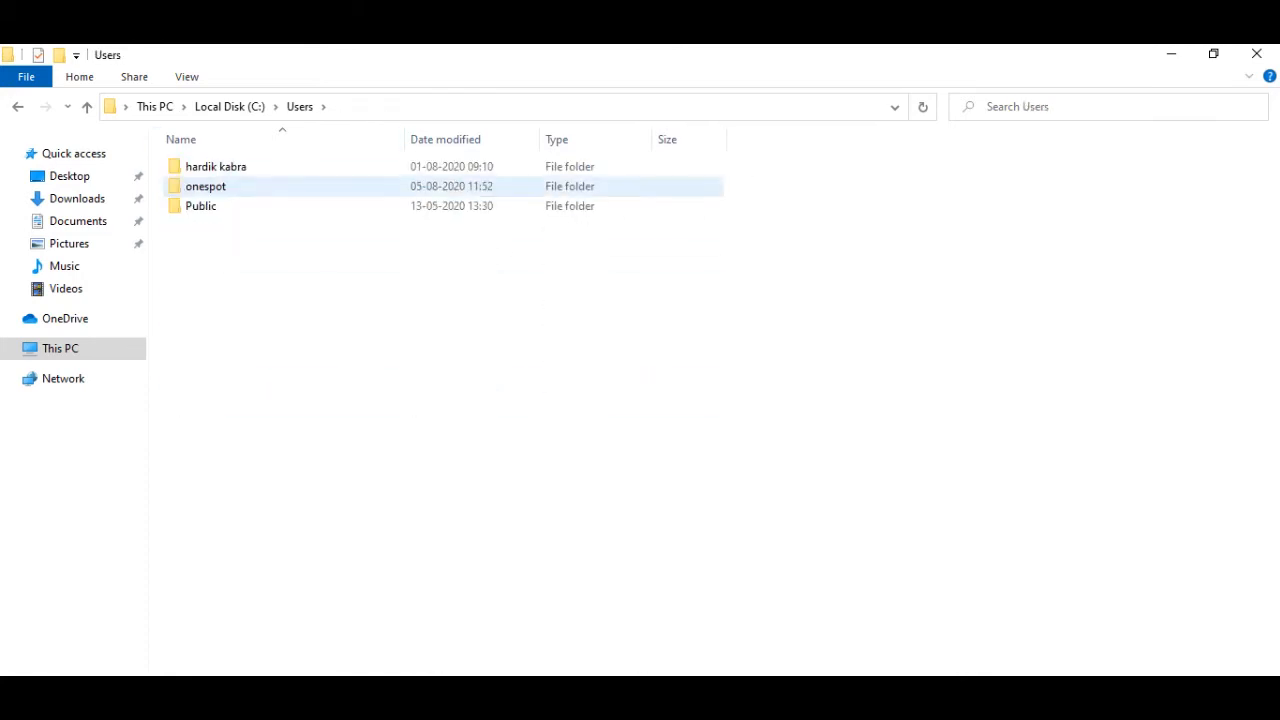
double_click(204, 186)
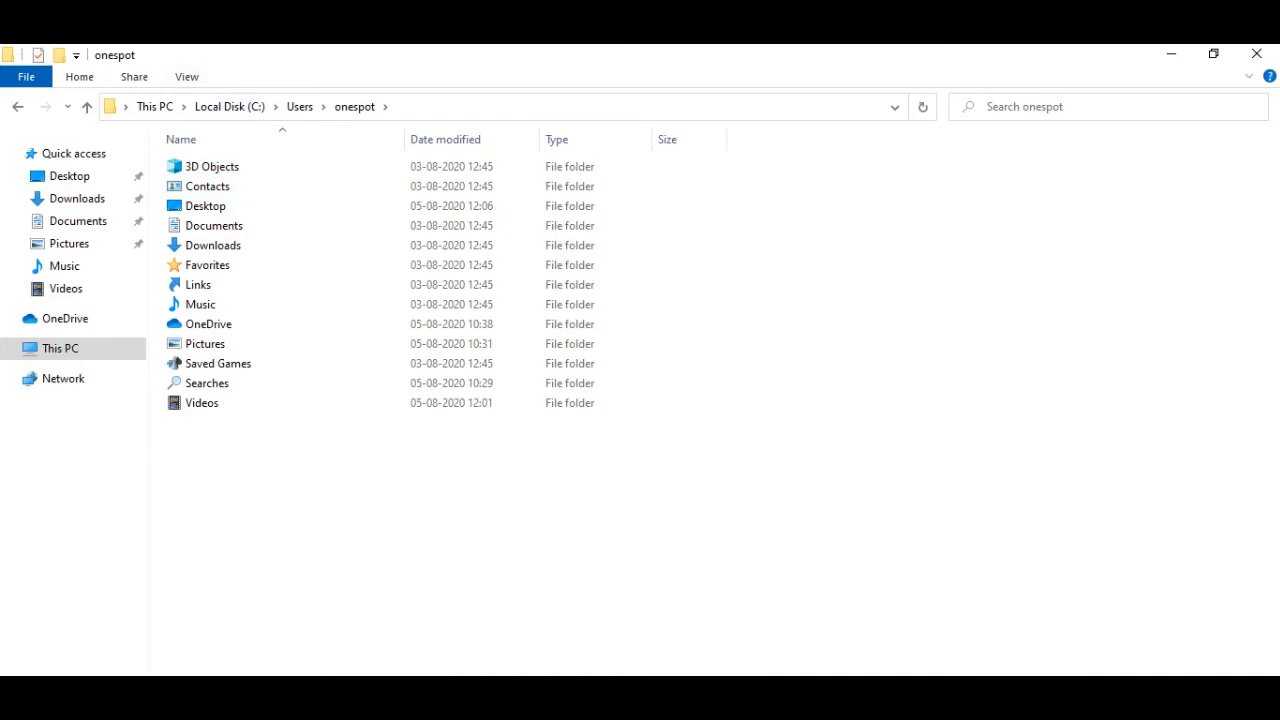
Reopen the onespot profile folder and show hidden items so AppData appears.
left_click(186, 76)
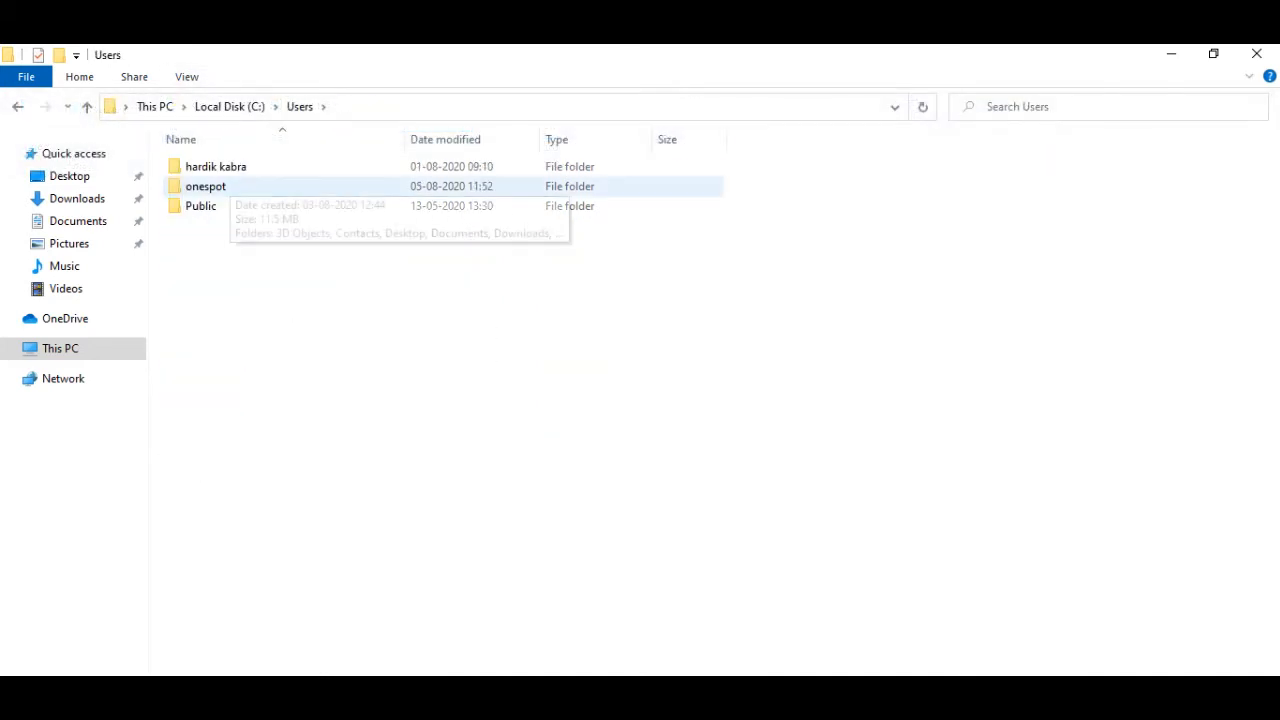
double_click(204, 186)
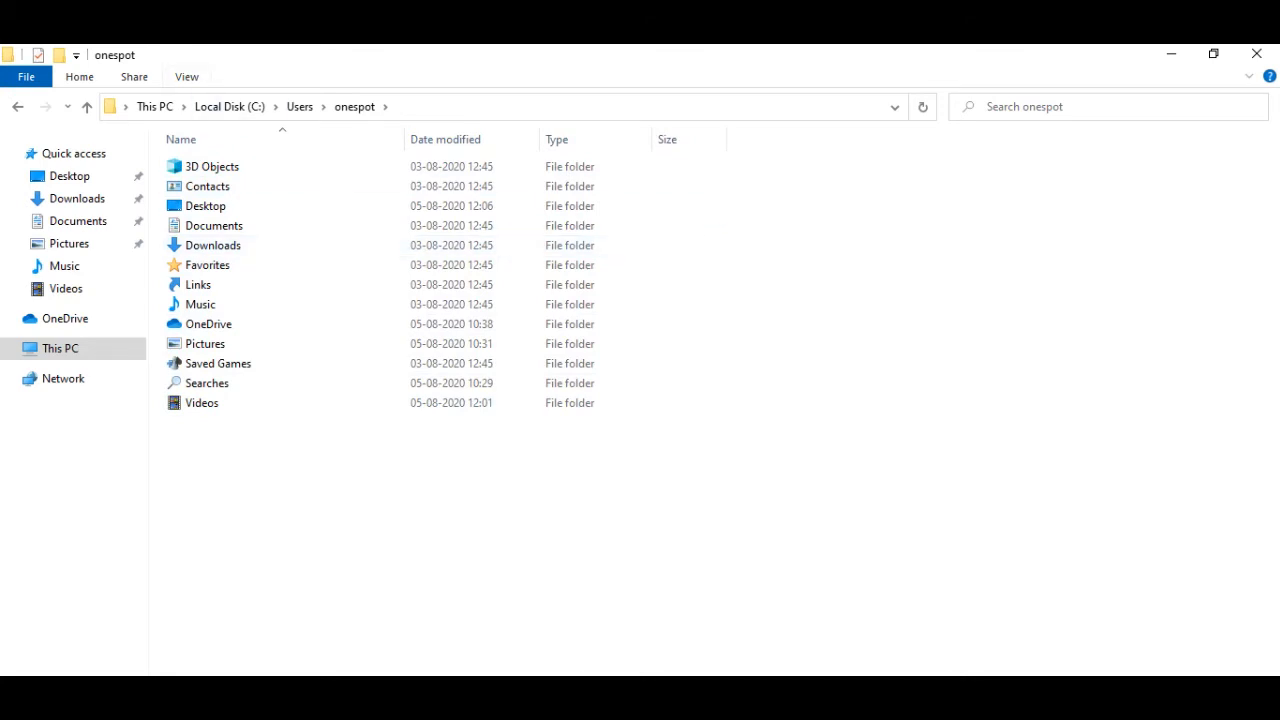
left_click(186, 76)
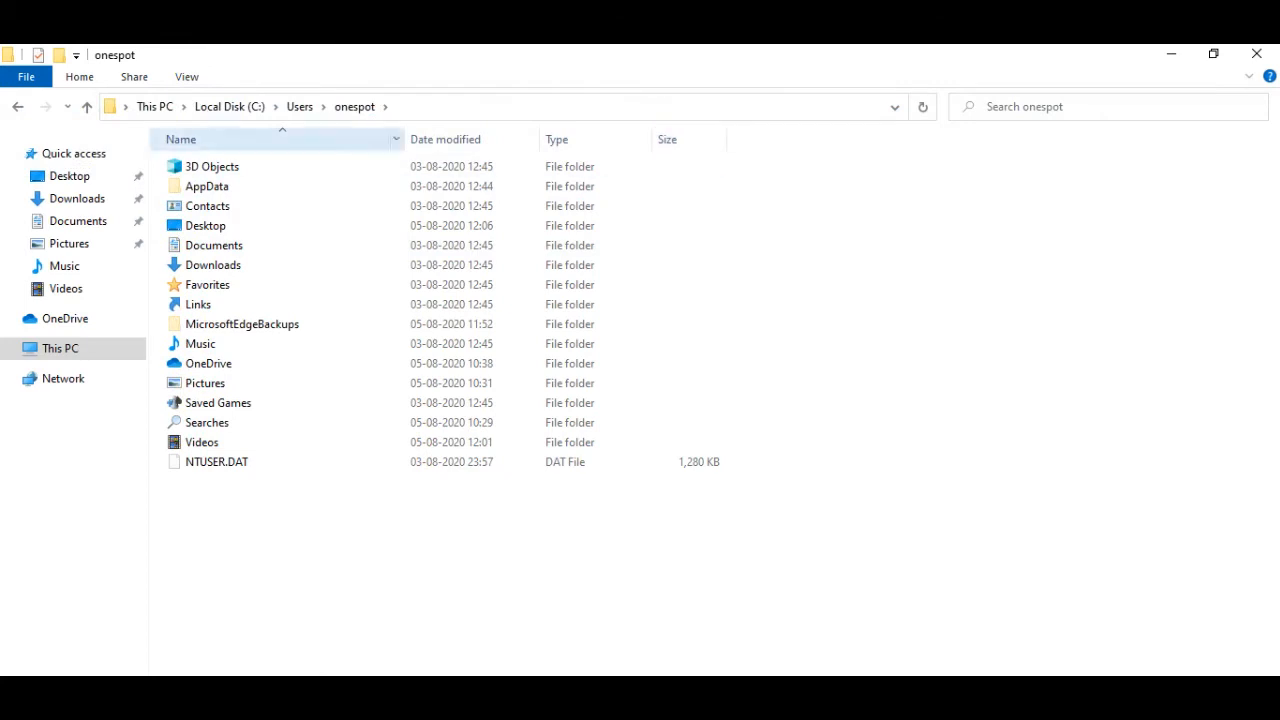
Drill down through AppData > Roaming > Microsoft > Windows.
double_click(208, 186)
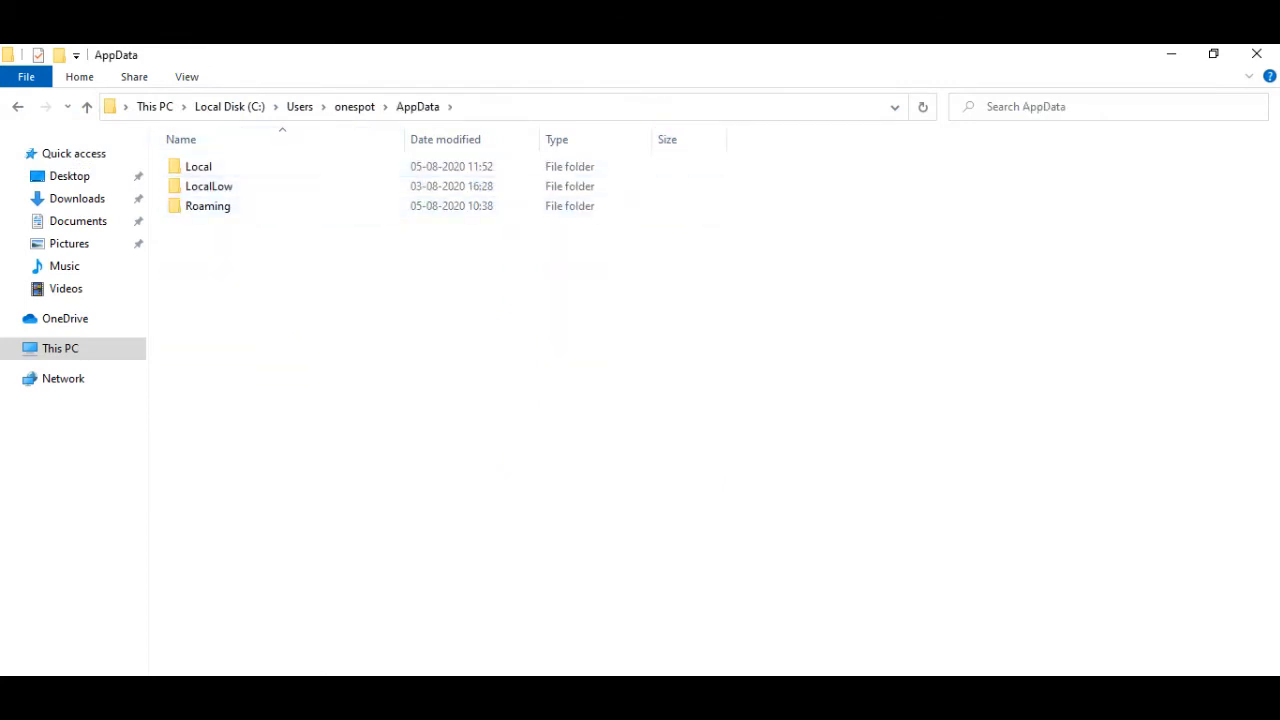
left_click(208, 206)
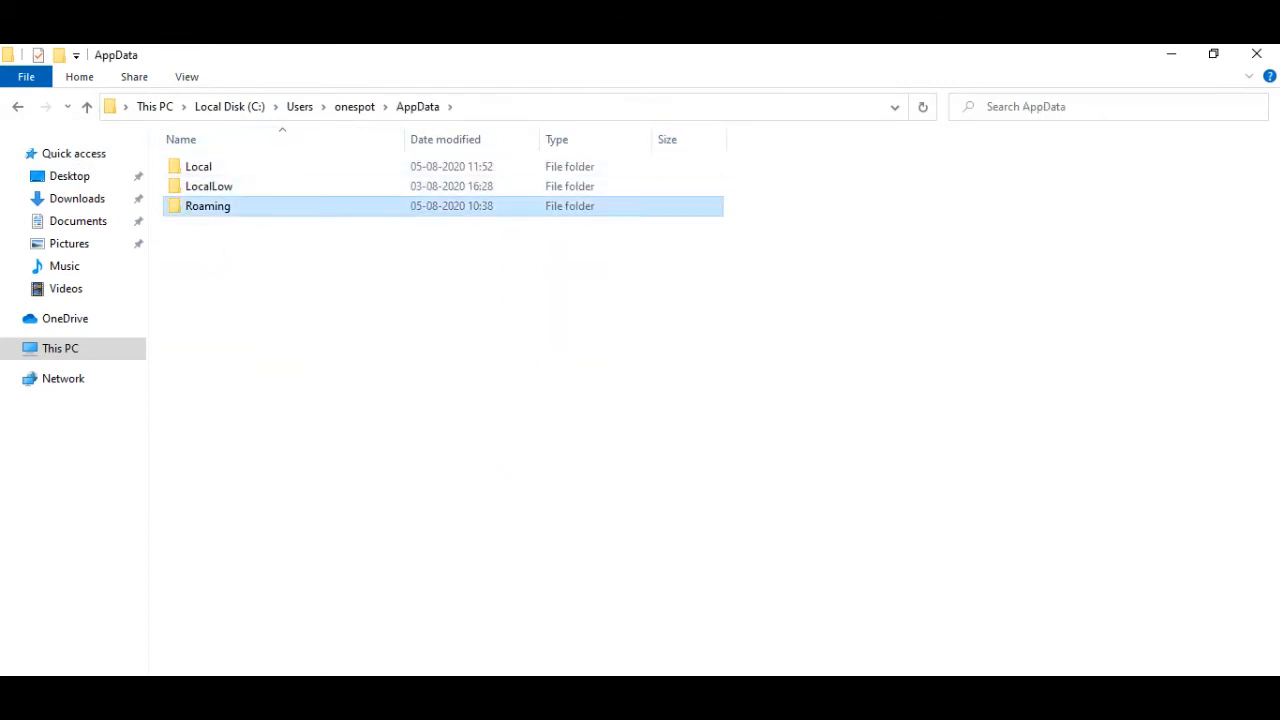
double_click(208, 206)
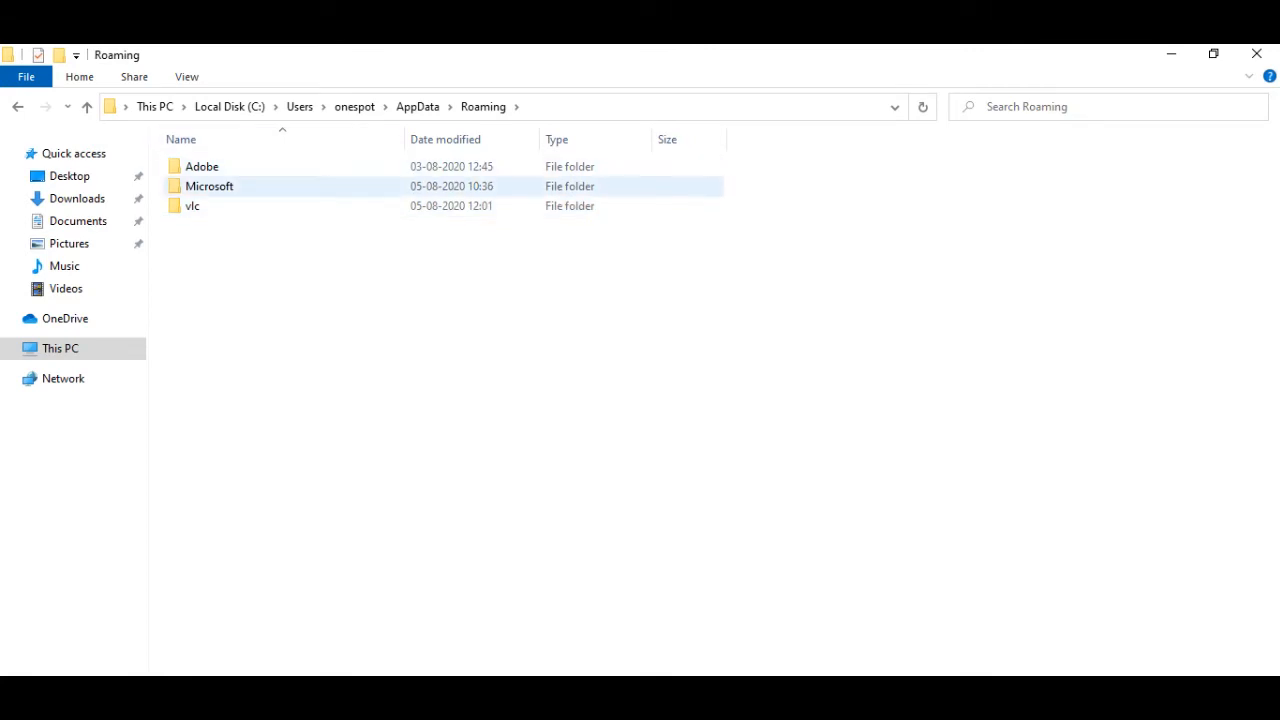
double_click(208, 186)
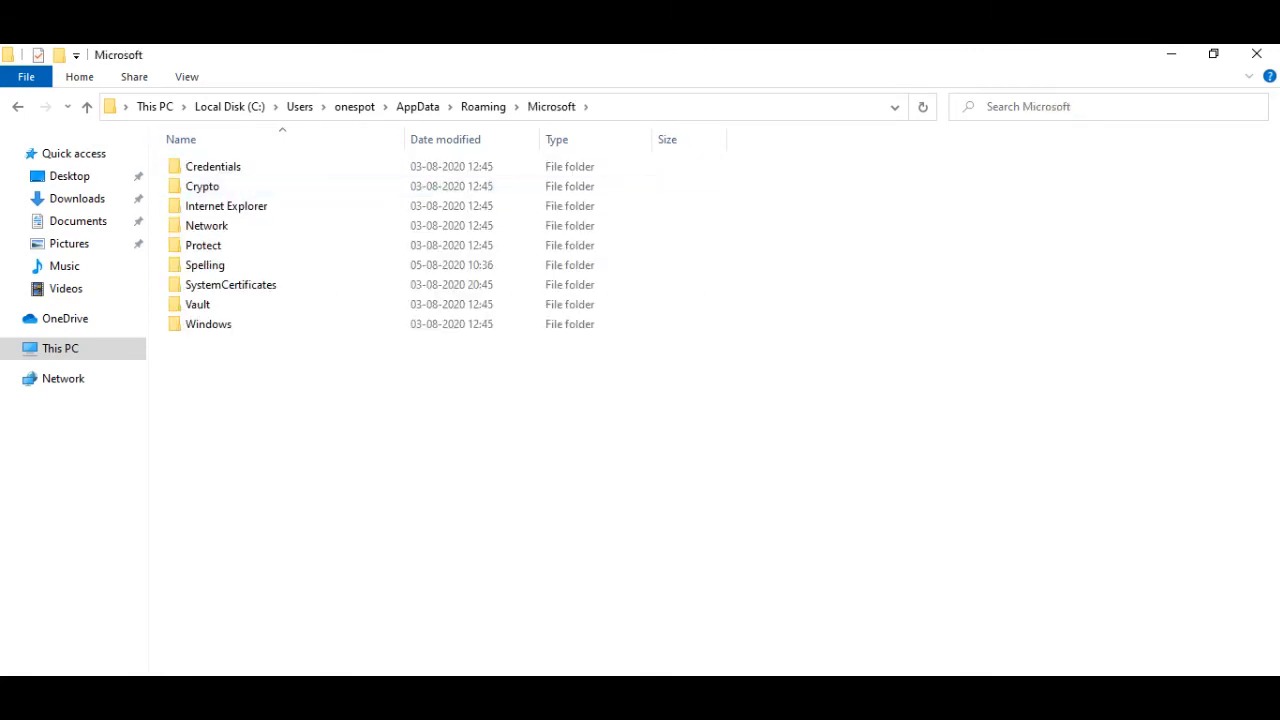
left_click(208, 324)
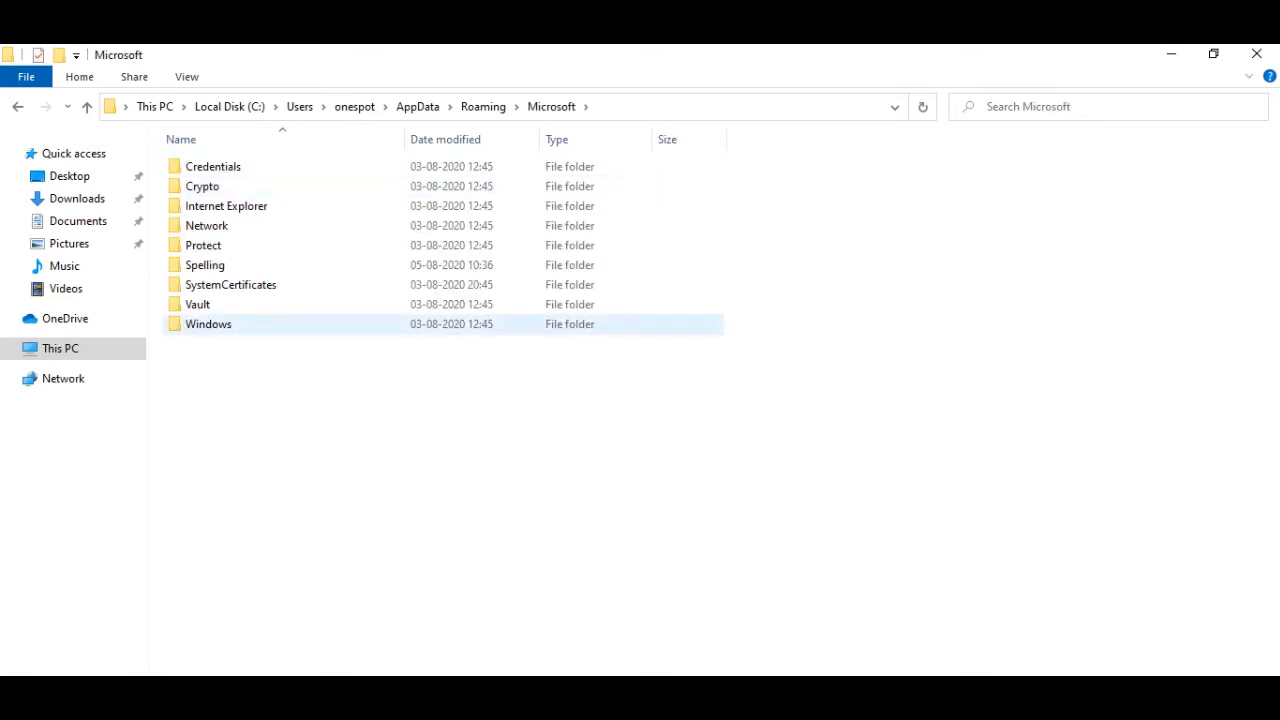
left_click(208, 324)
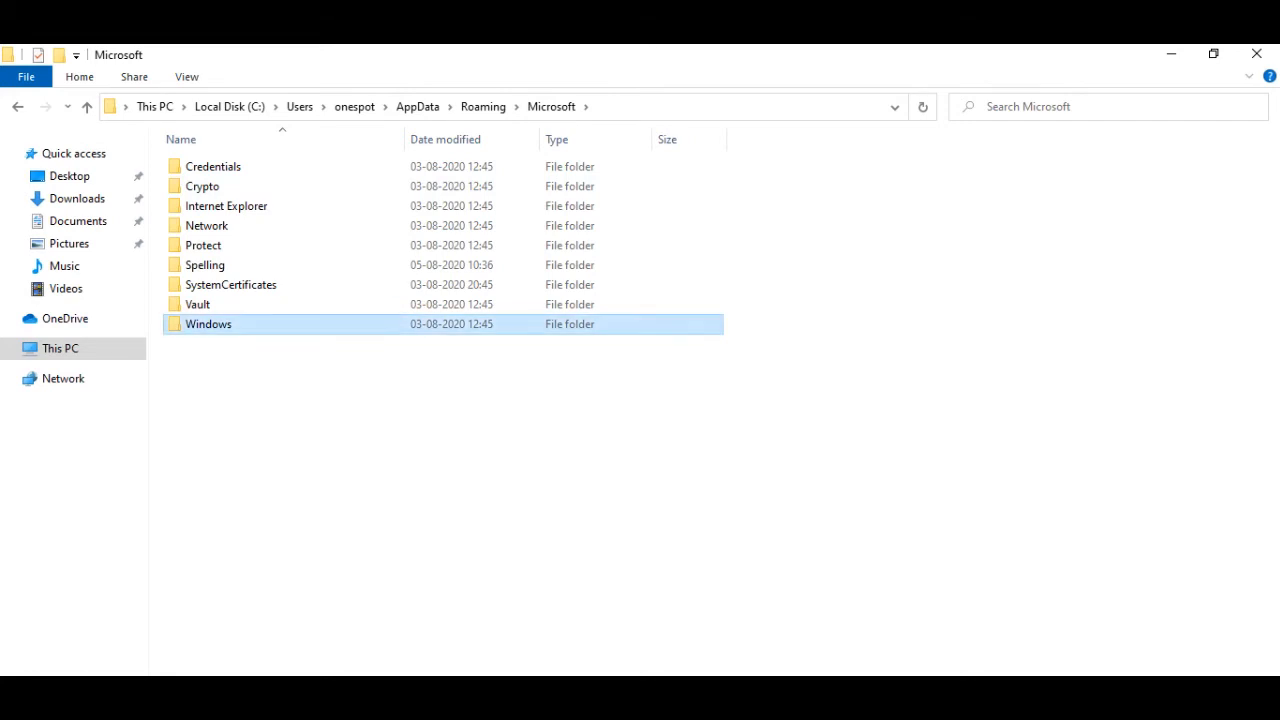
double_click(208, 324)
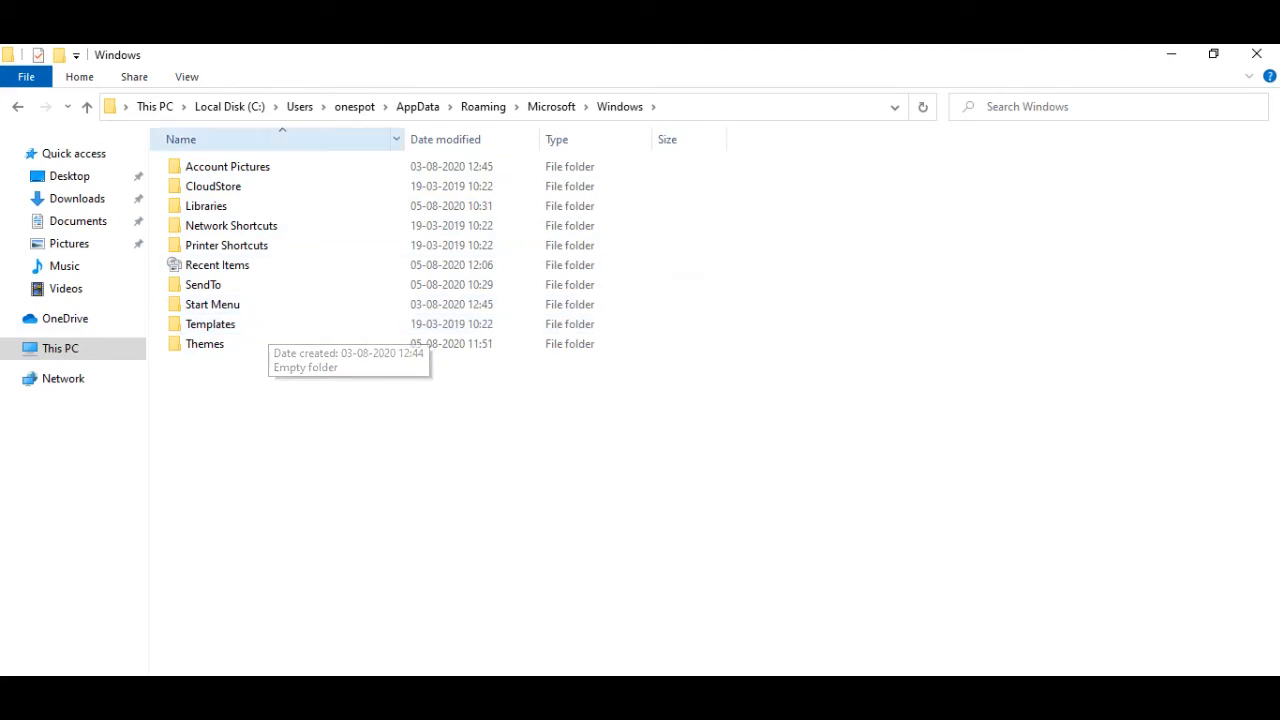
Enter Start Menu > Programs and select the Startup folder.
left_click(210, 324)
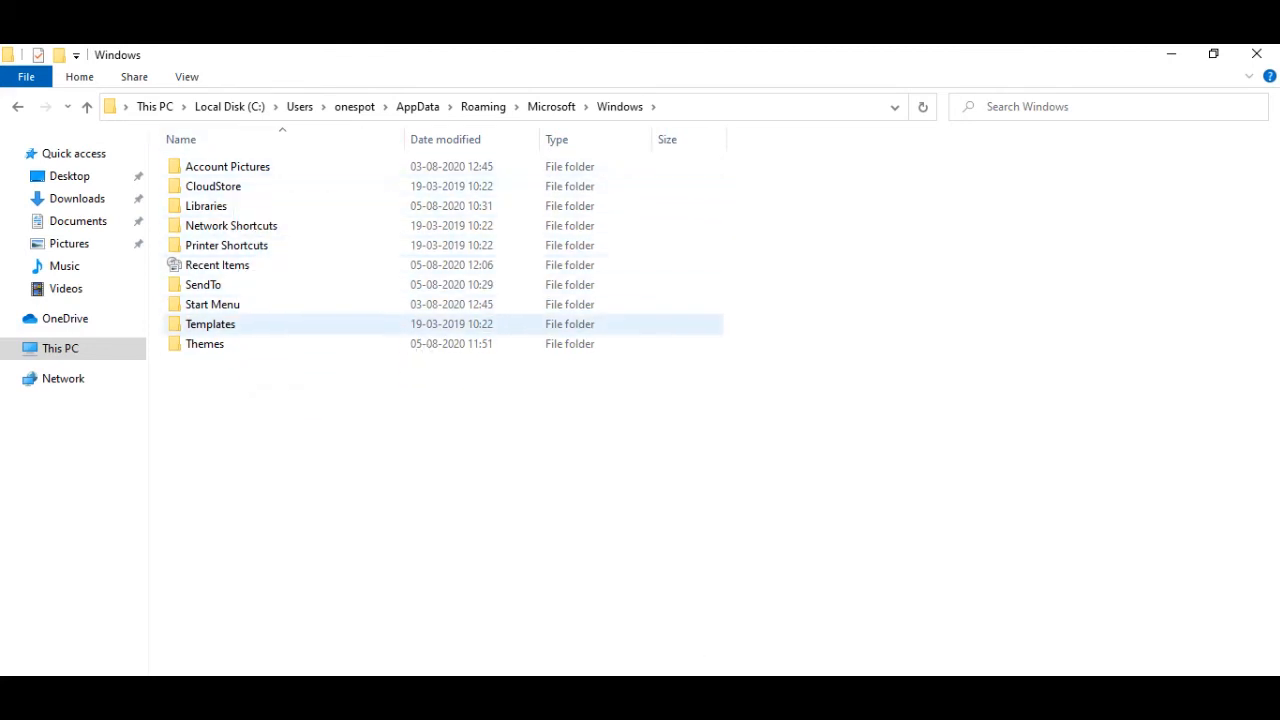
left_click(212, 304)
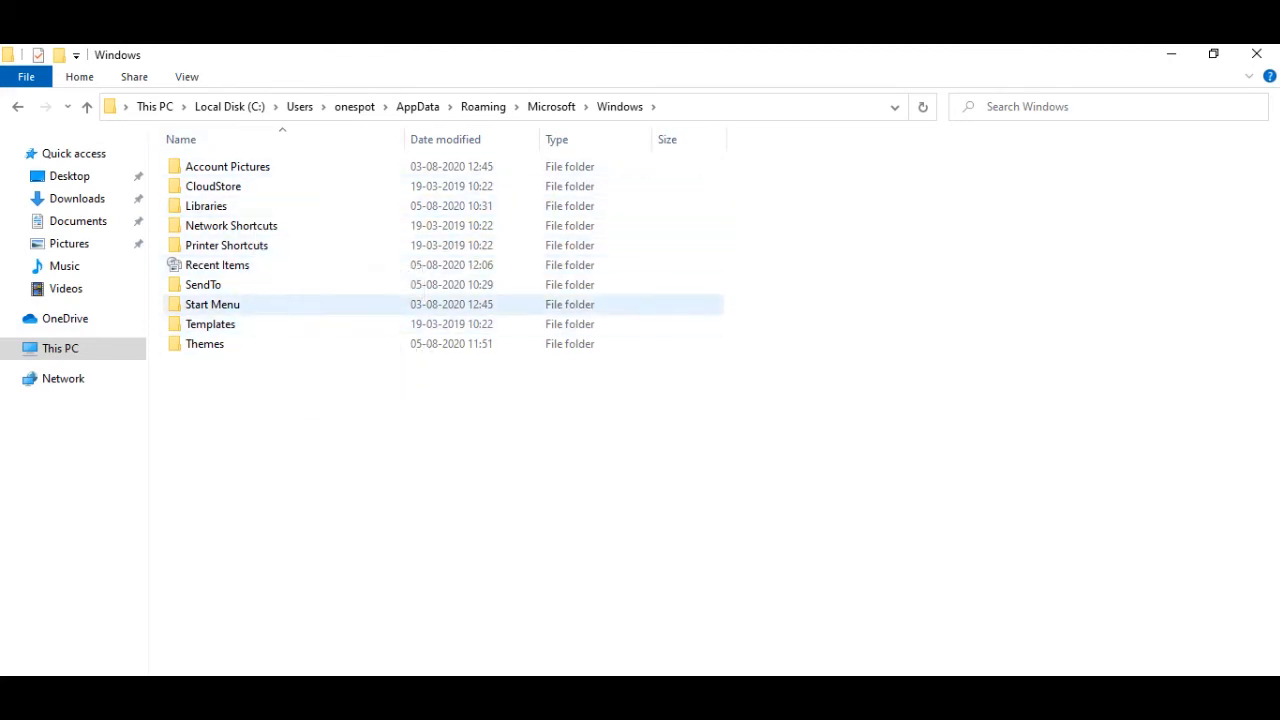
left_click(212, 304)
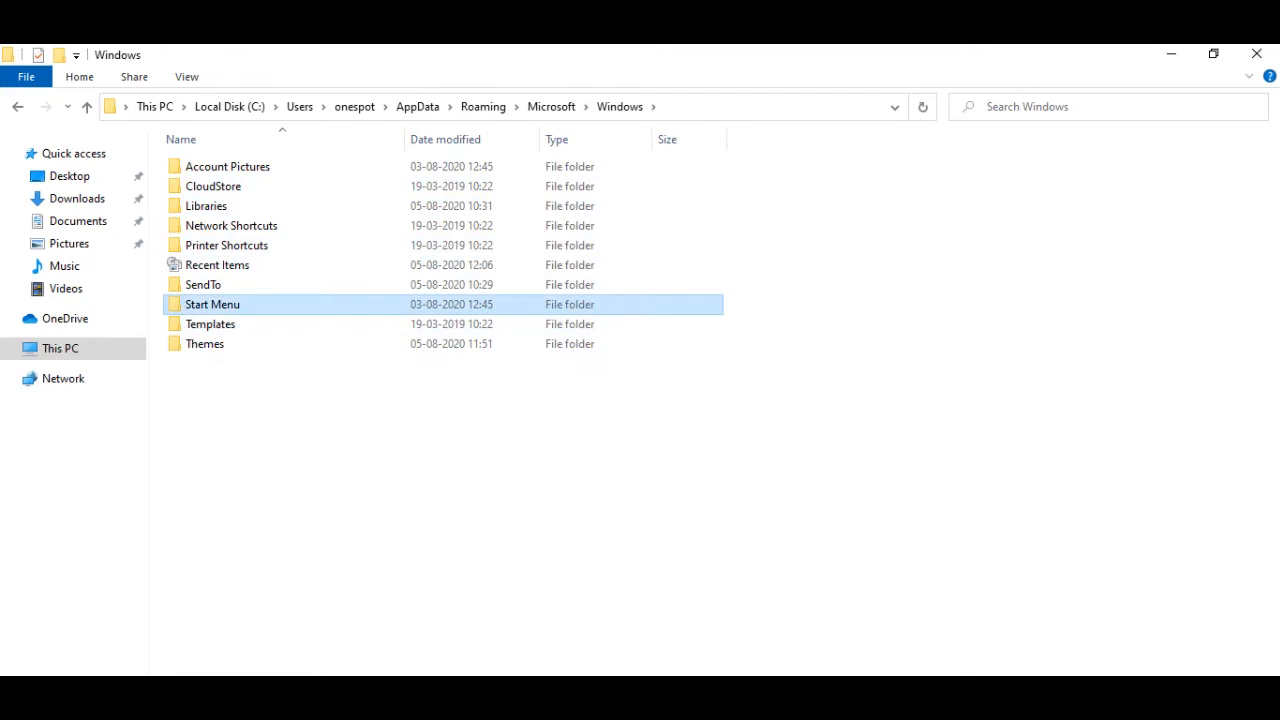
double_click(212, 304)
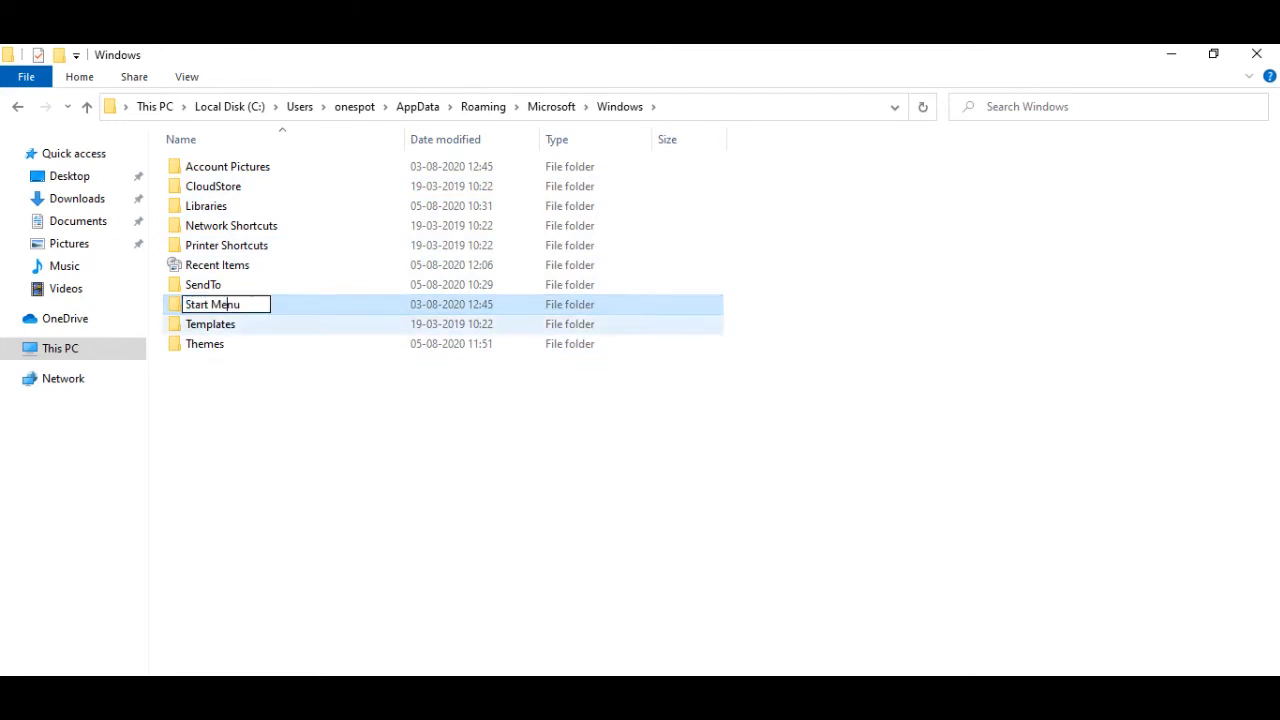
double_click(212, 304)
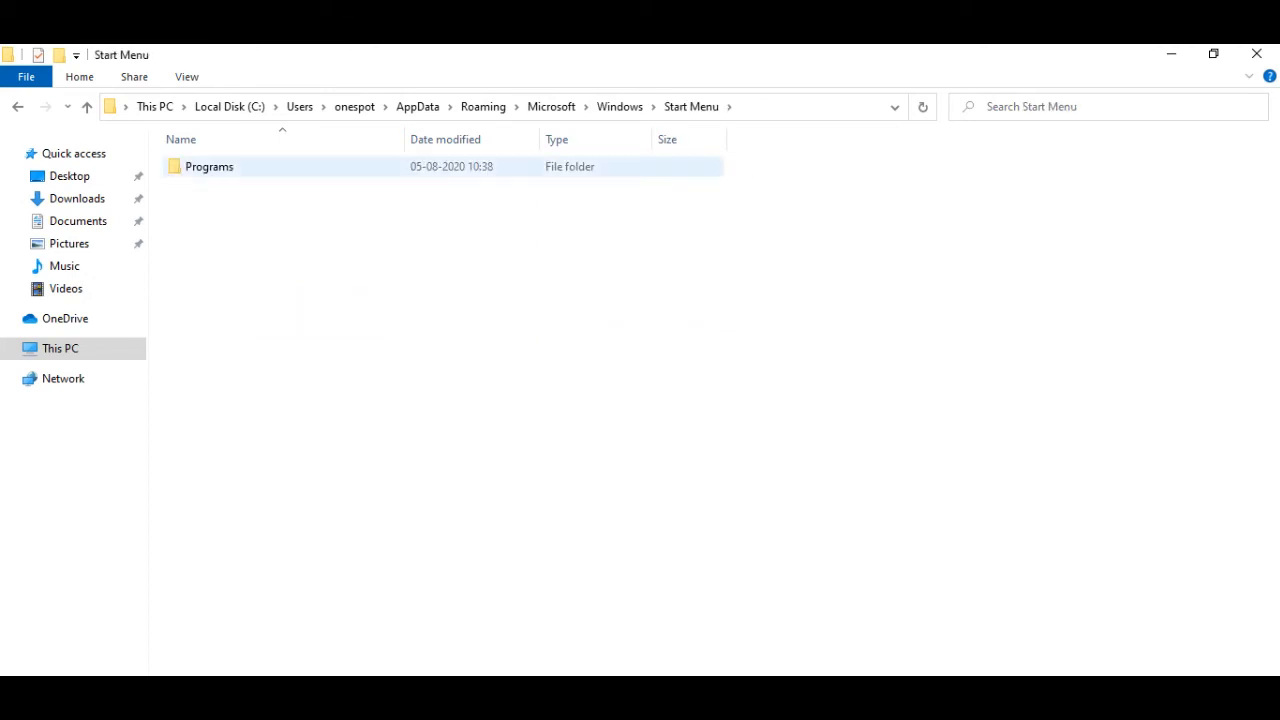
double_click(208, 166)
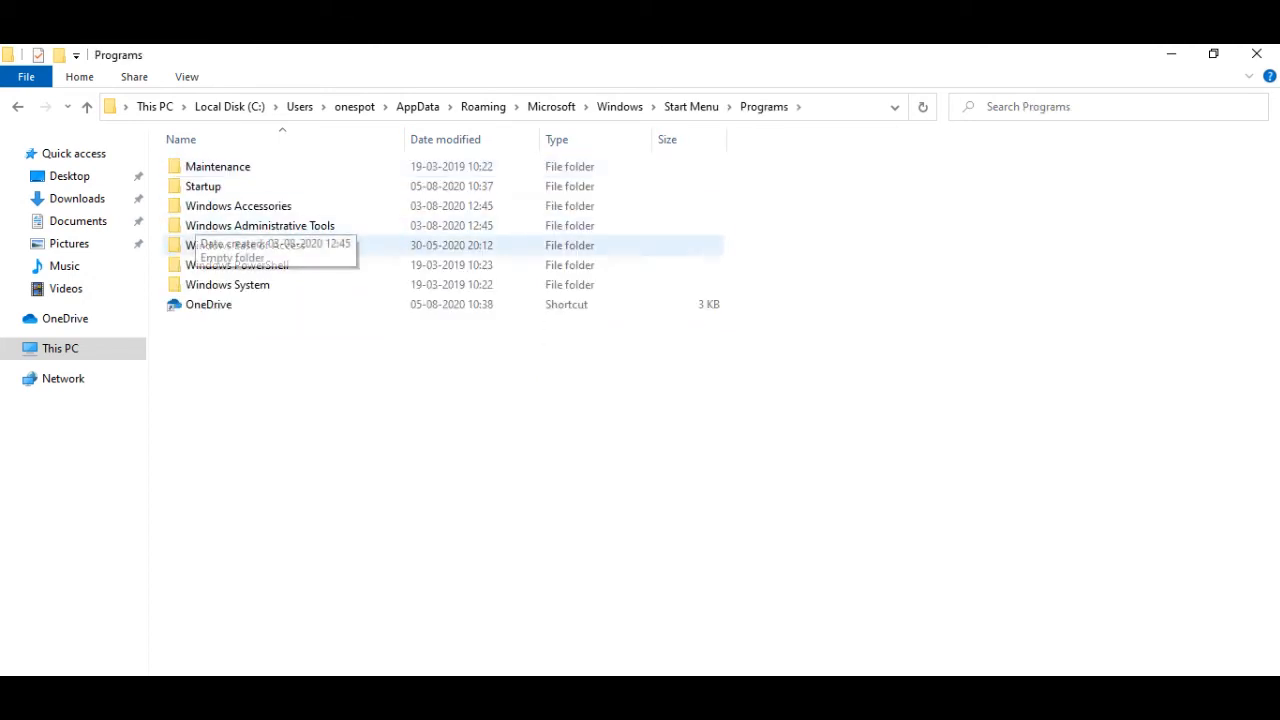
left_click(204, 186)
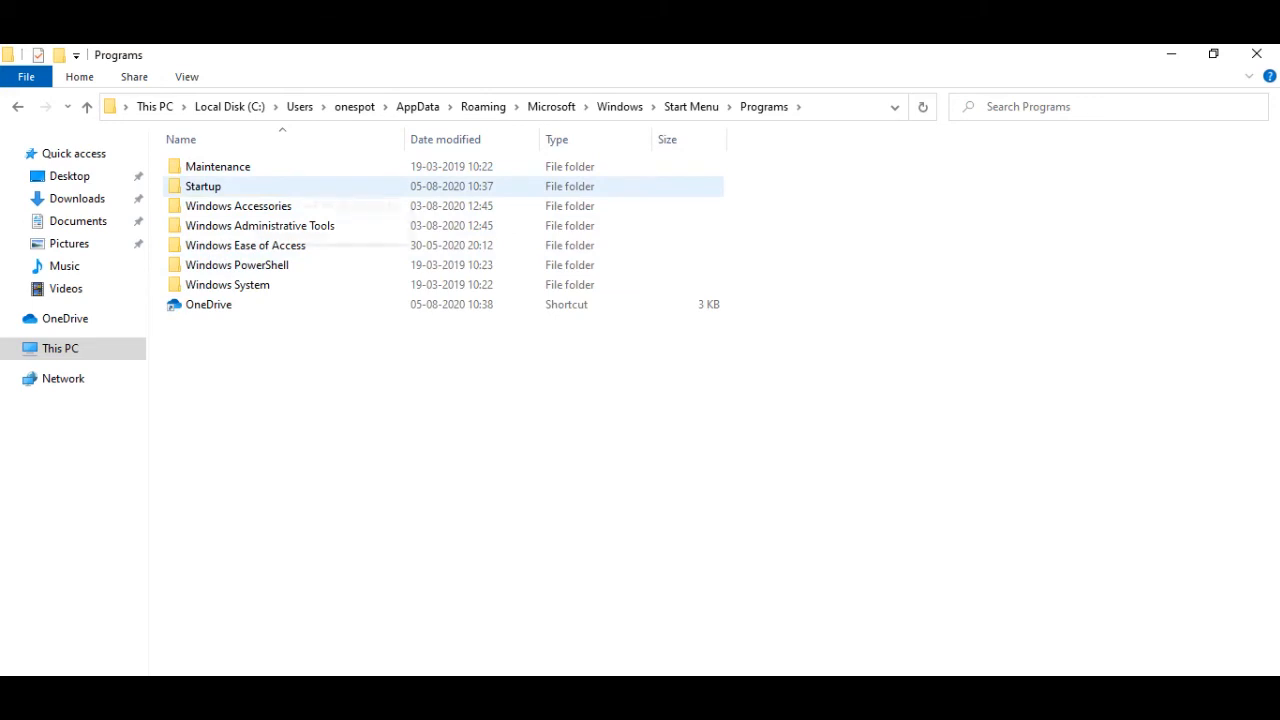
Paste Welcome.vbs into the empty Startup folder via the right-click menu.
double_click(204, 186)
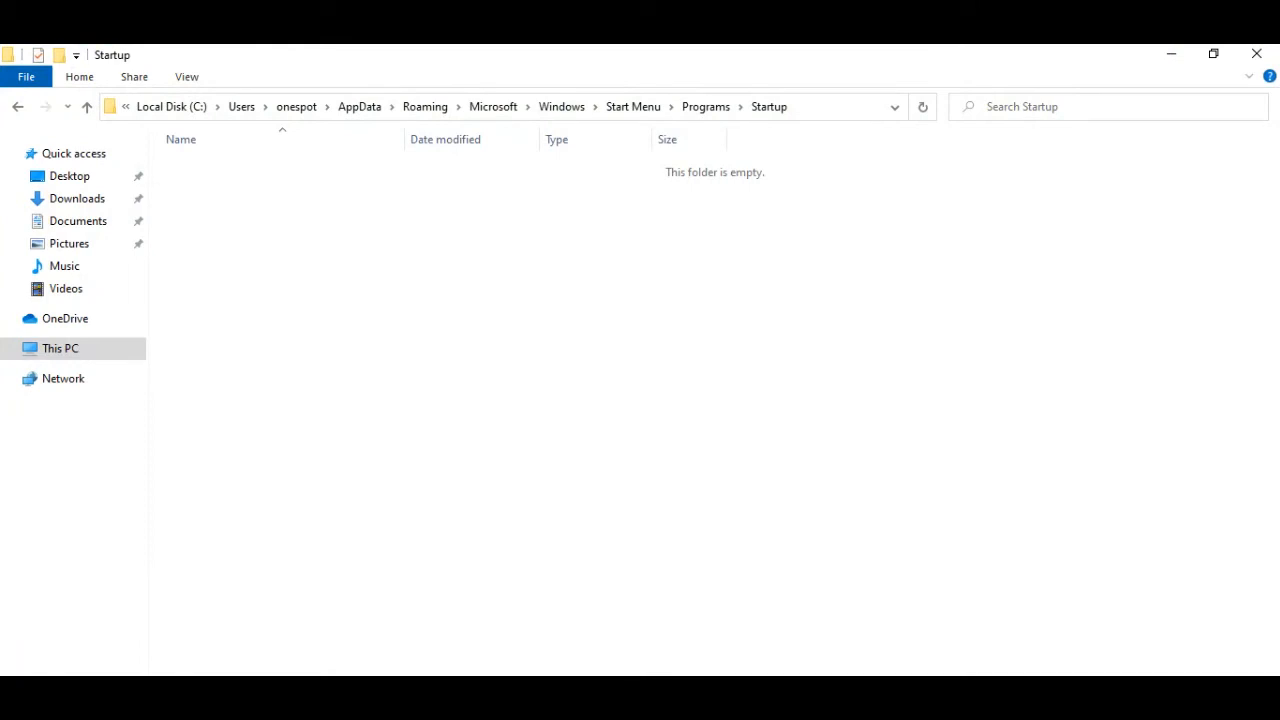
right_click(490, 380)
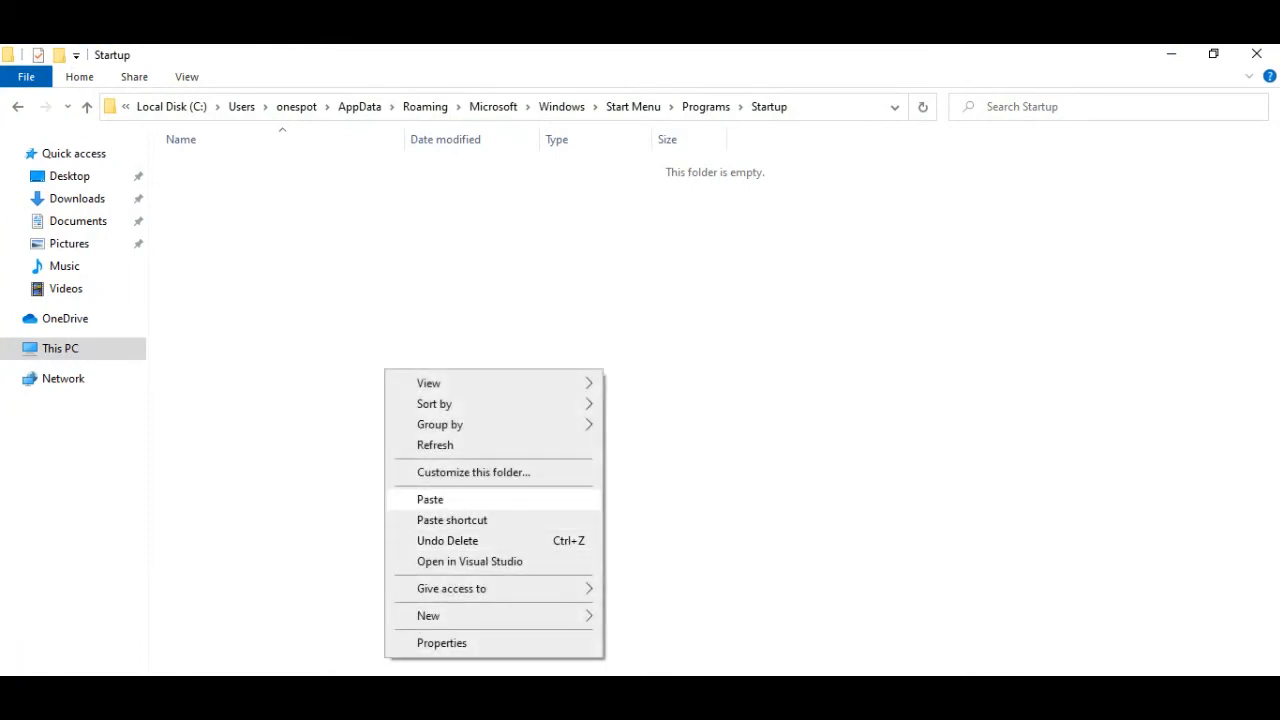
left_click(428, 498)
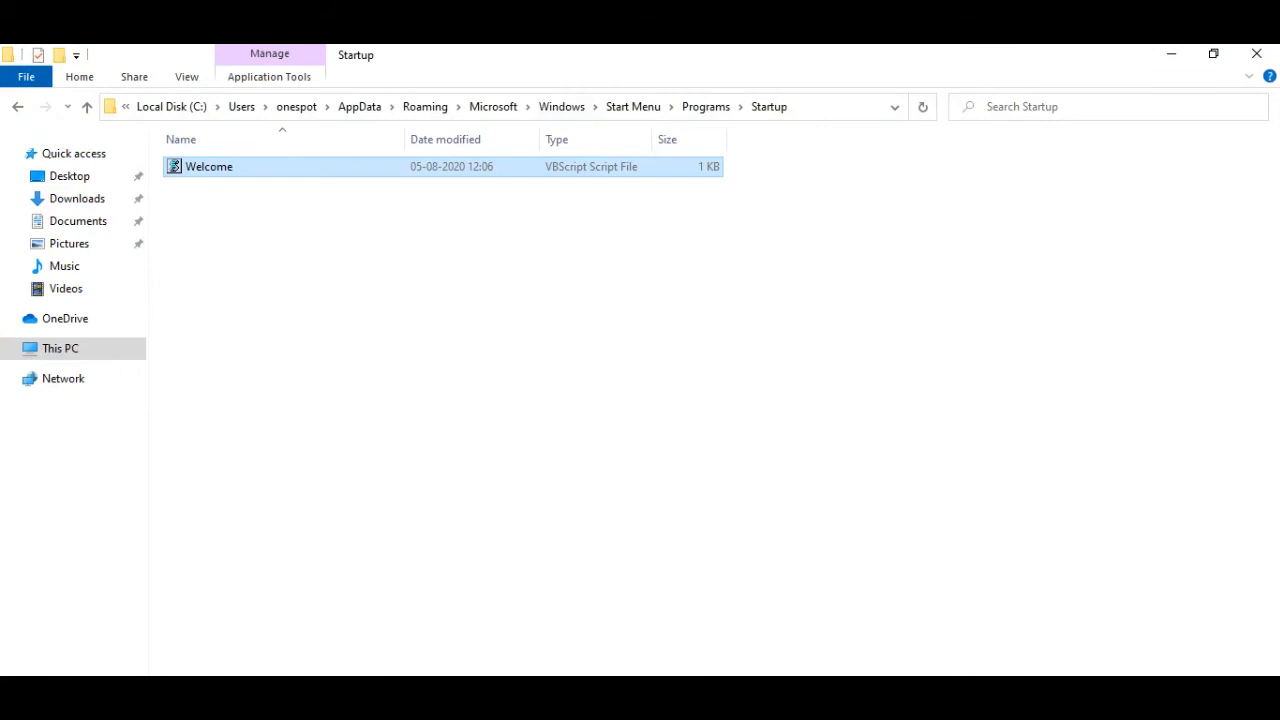
mouse_move(1256, 52)
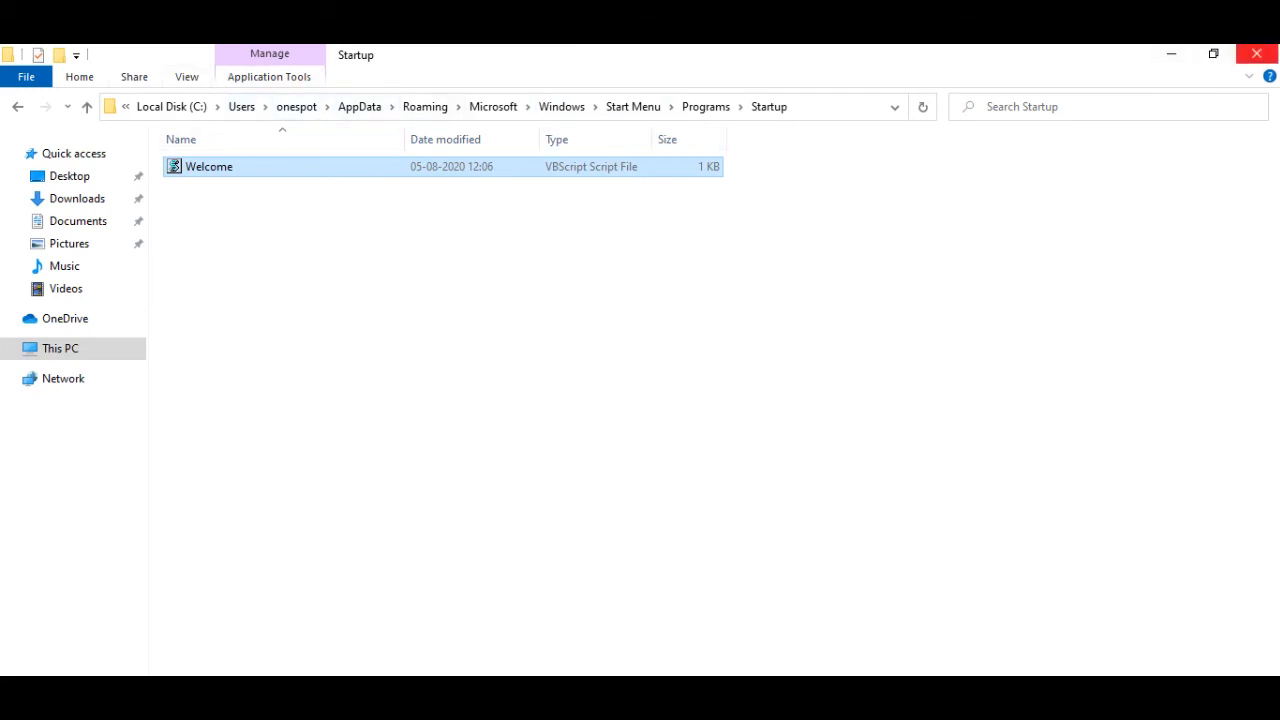
mouse_move(1256, 54)
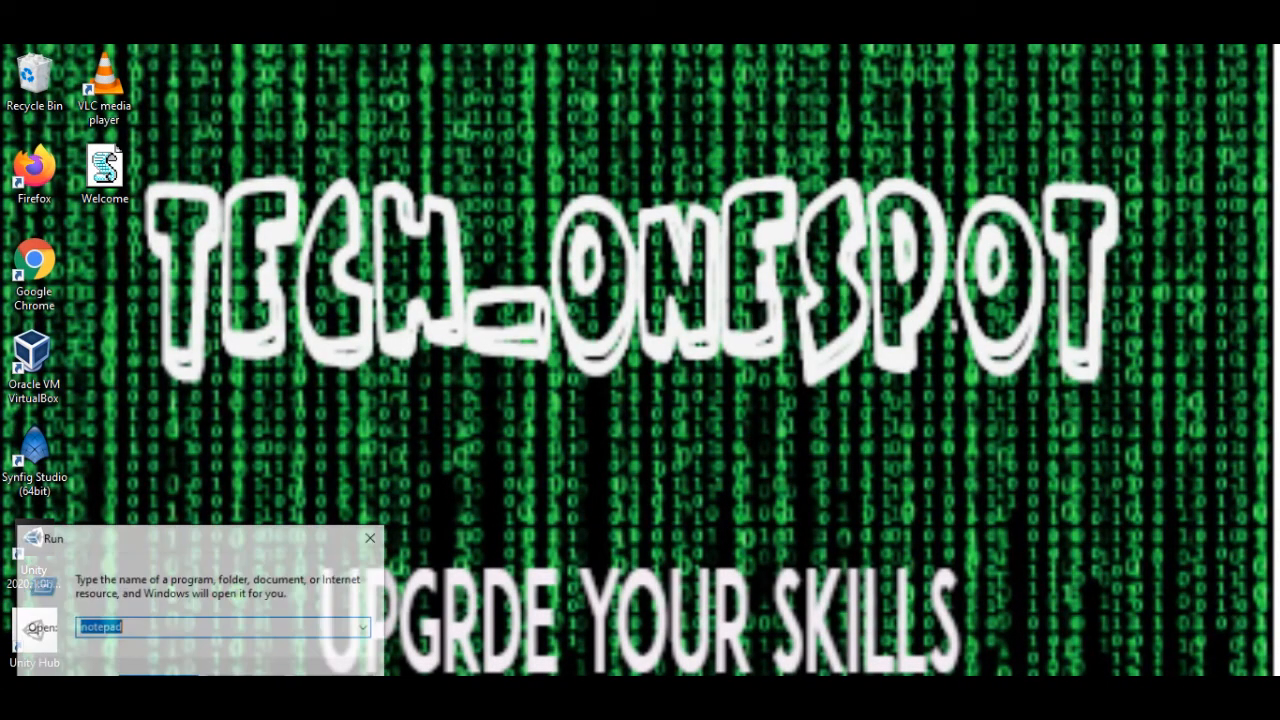
Run shell:startup to reopen the Startup folder and confirm Welcome.vbs is there.
type("s")
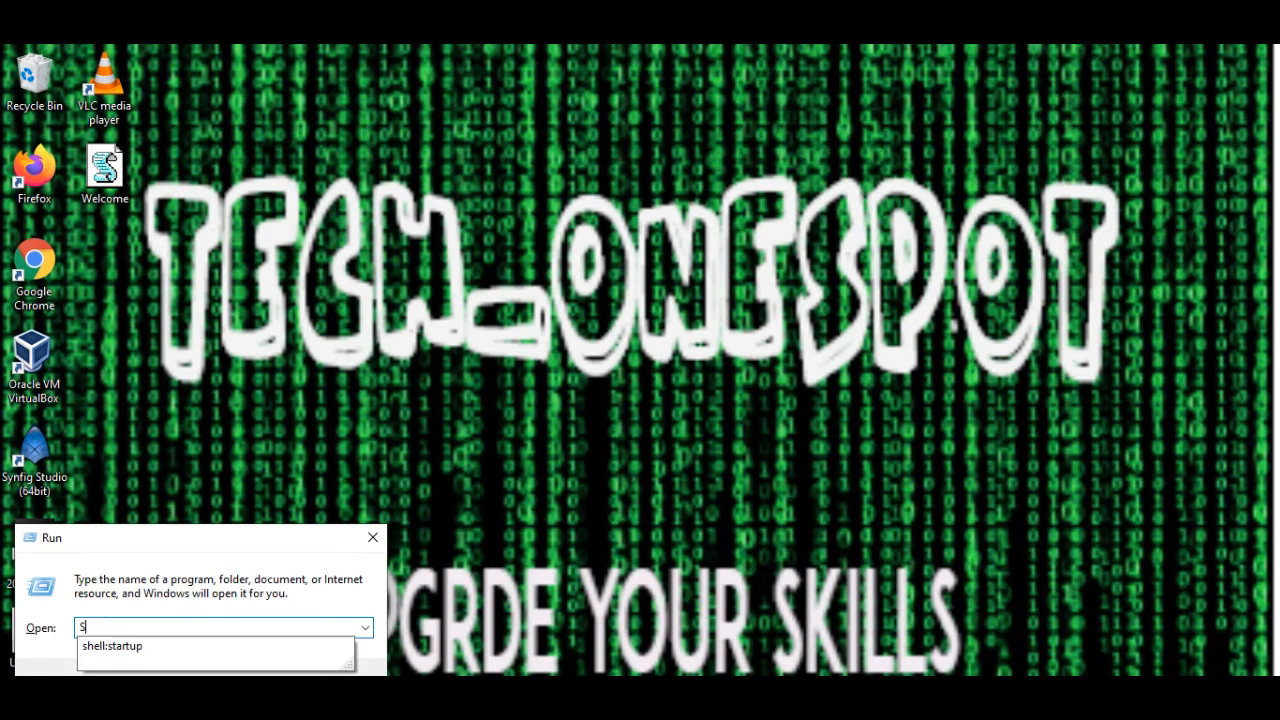
type("hell")
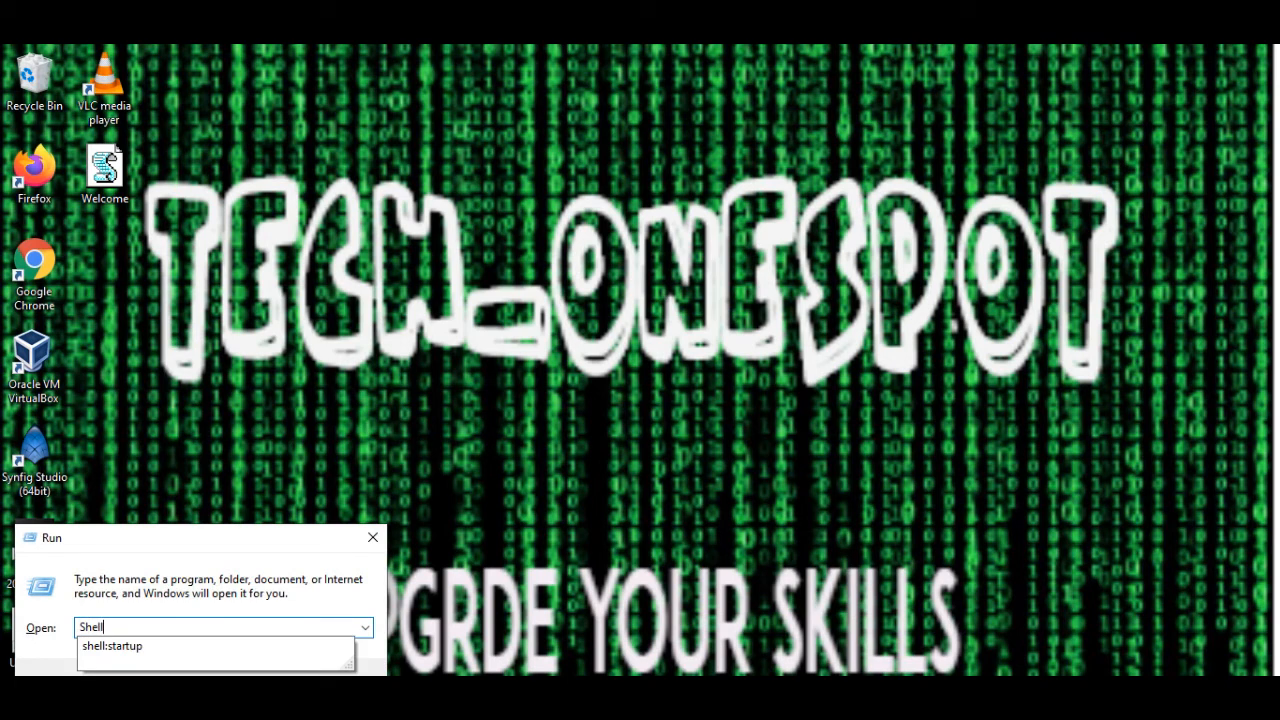
type(":s")
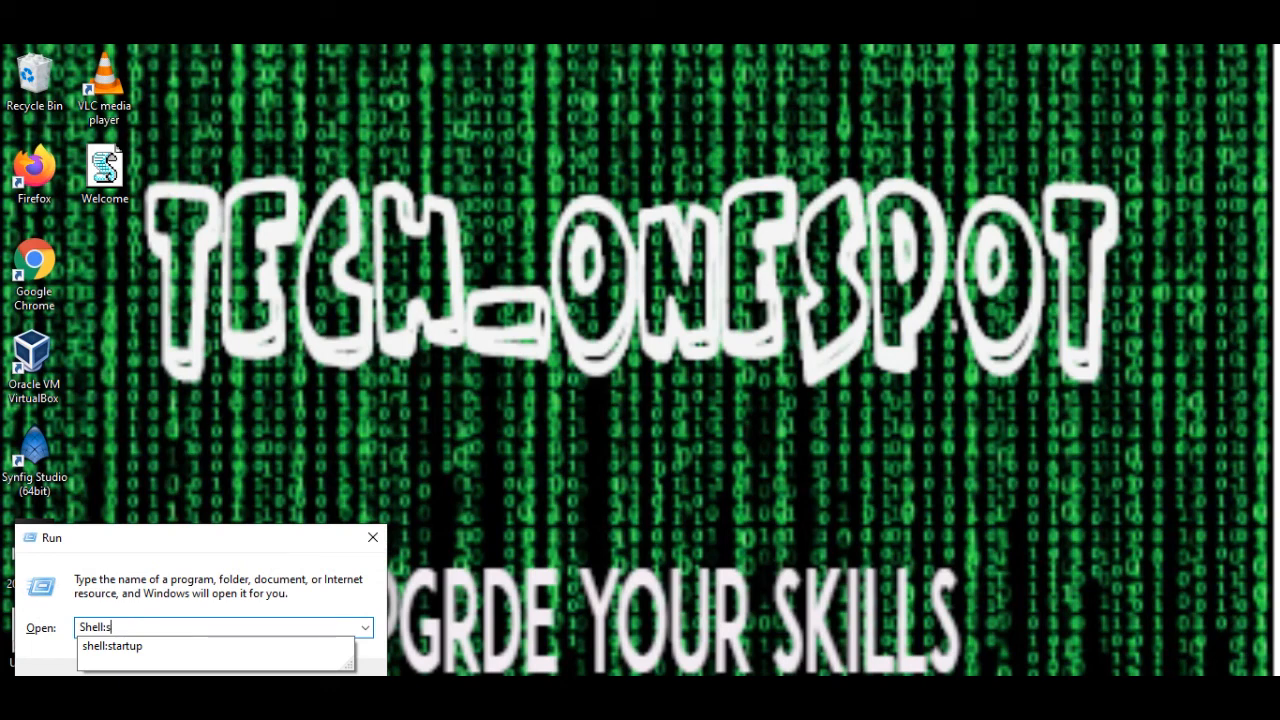
type("tart")
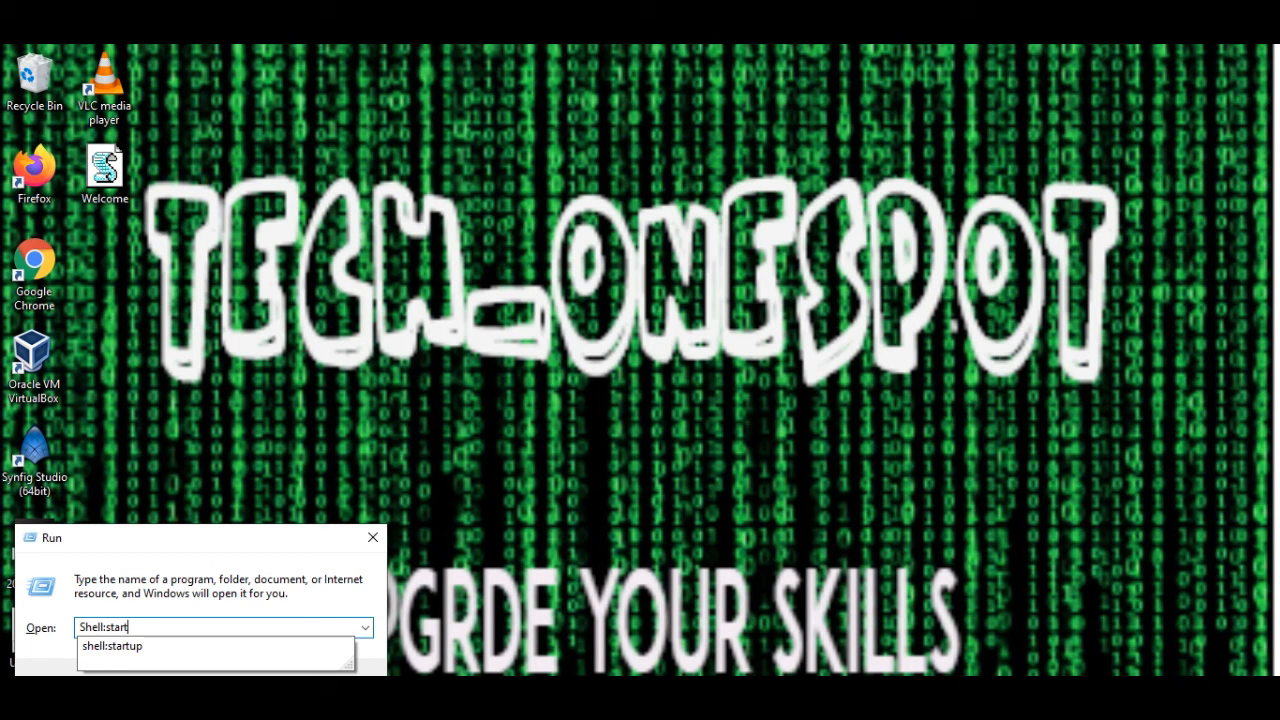
type("up")
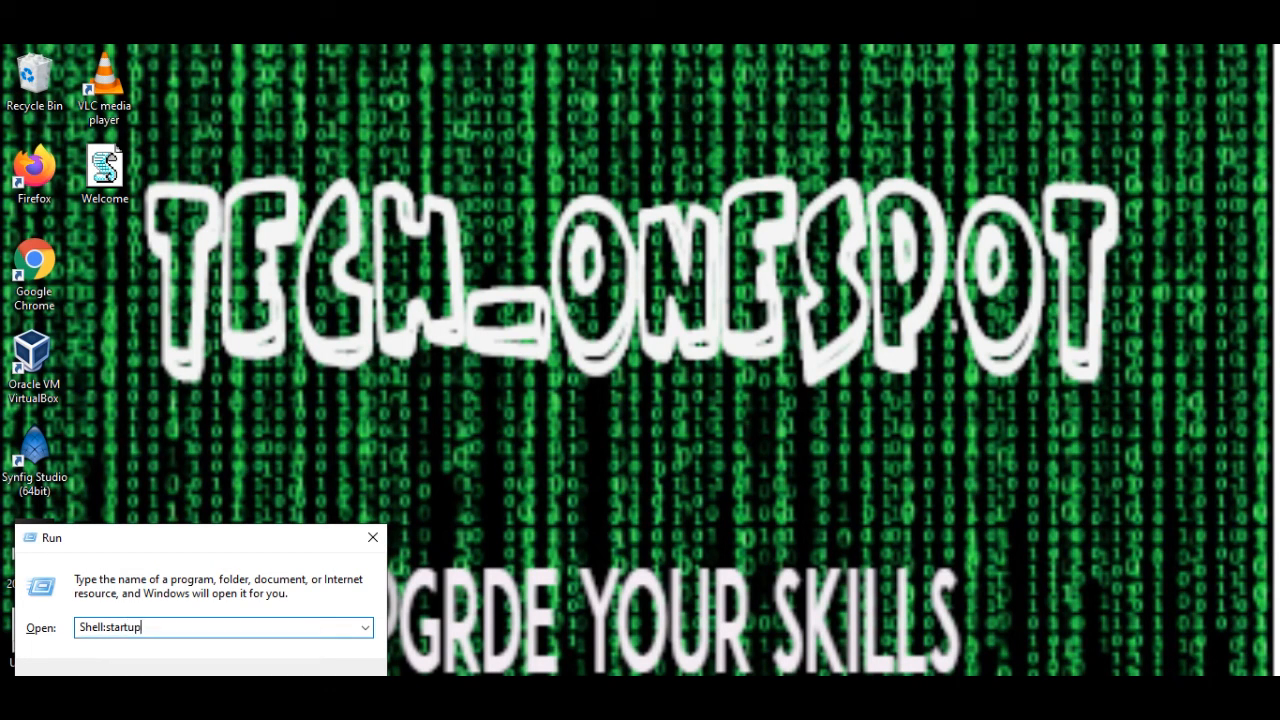
key("Enter")
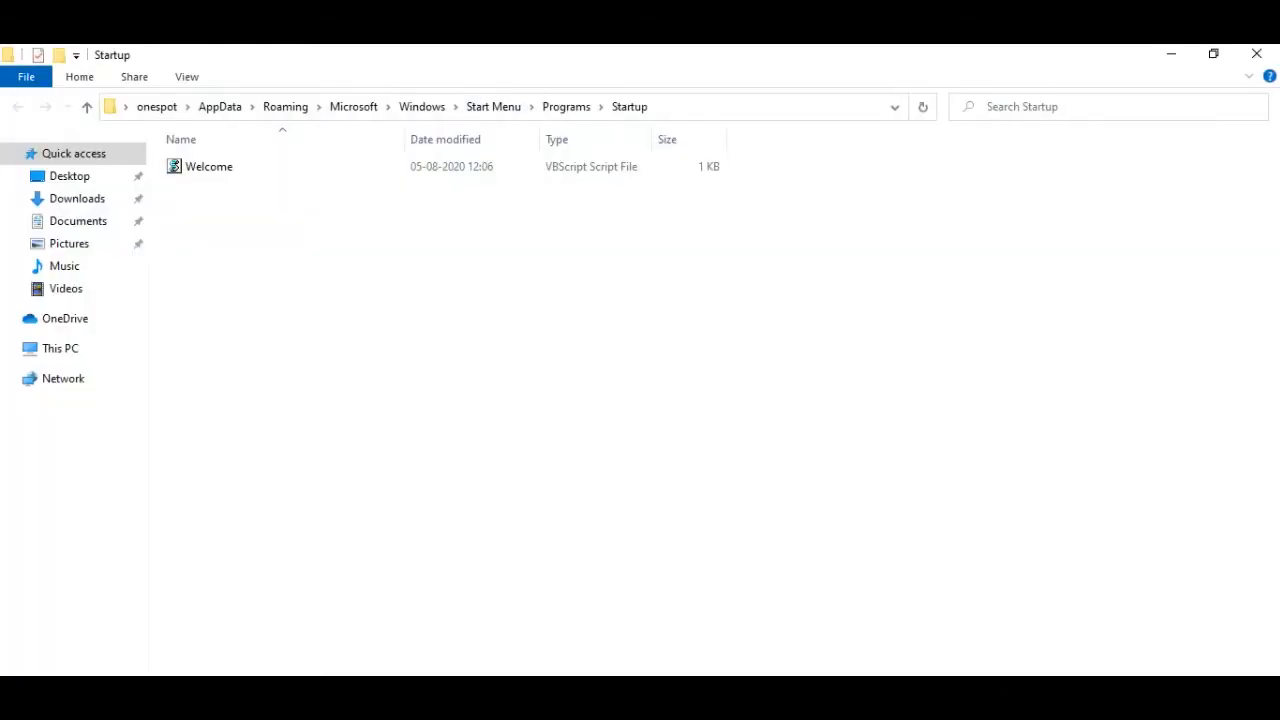
mouse_move(1256, 54)
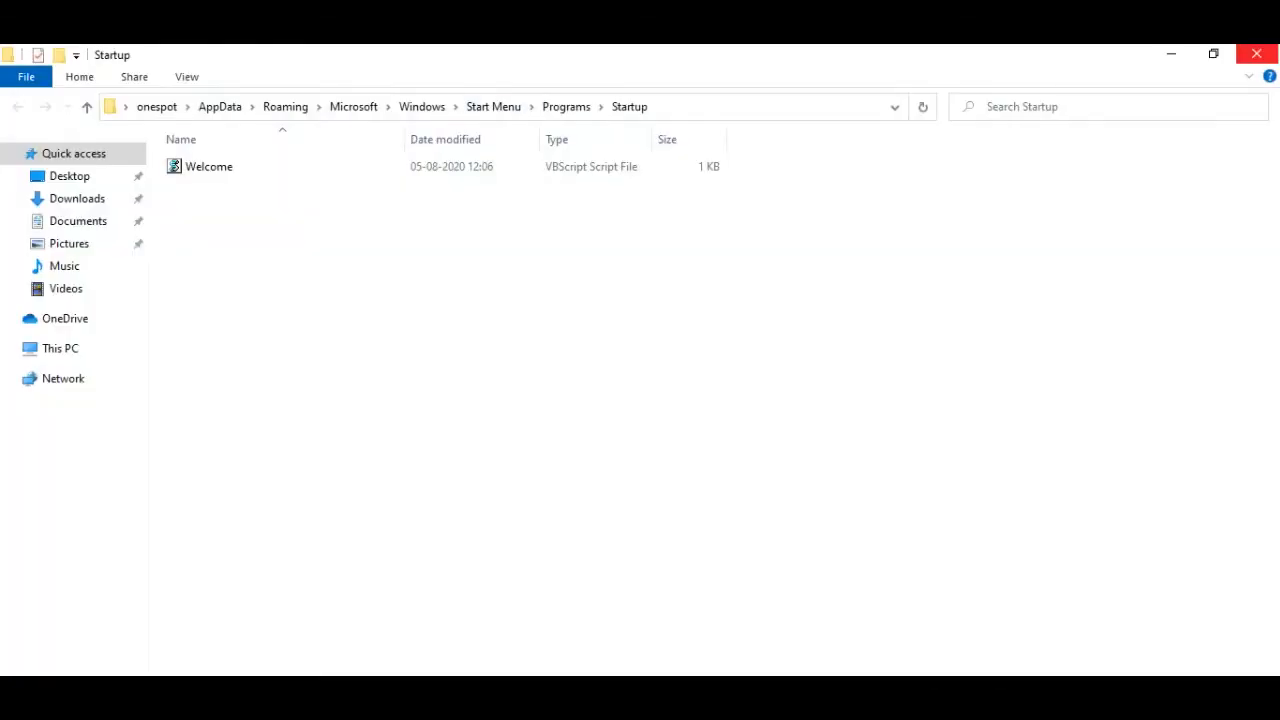
mouse_move(1256, 54)
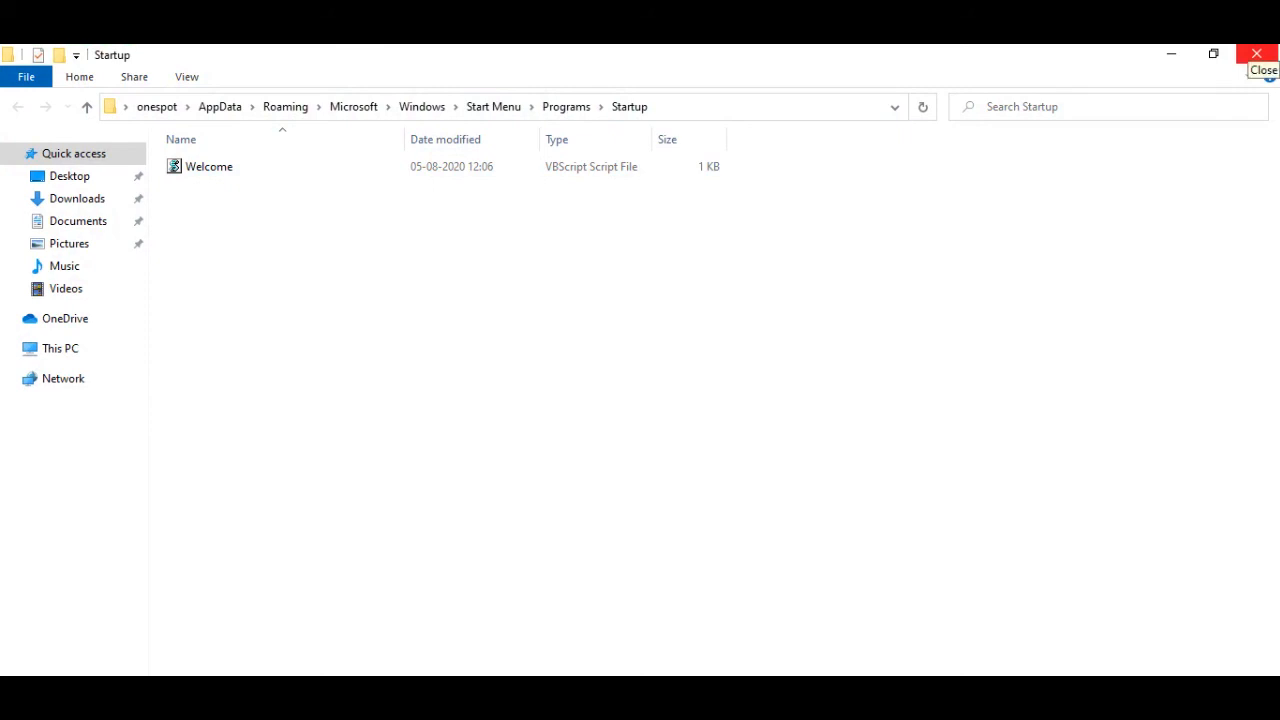
Close the Startup folder window, returning to the desktop.
left_click(1256, 52)
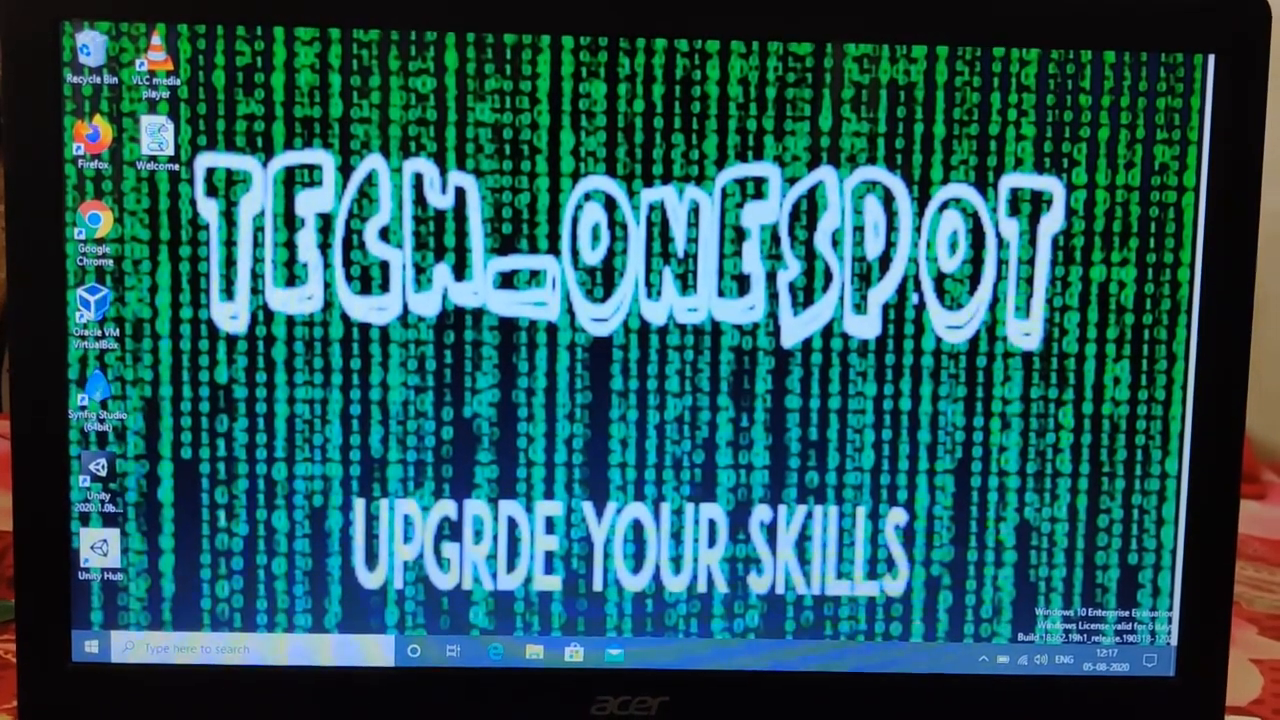